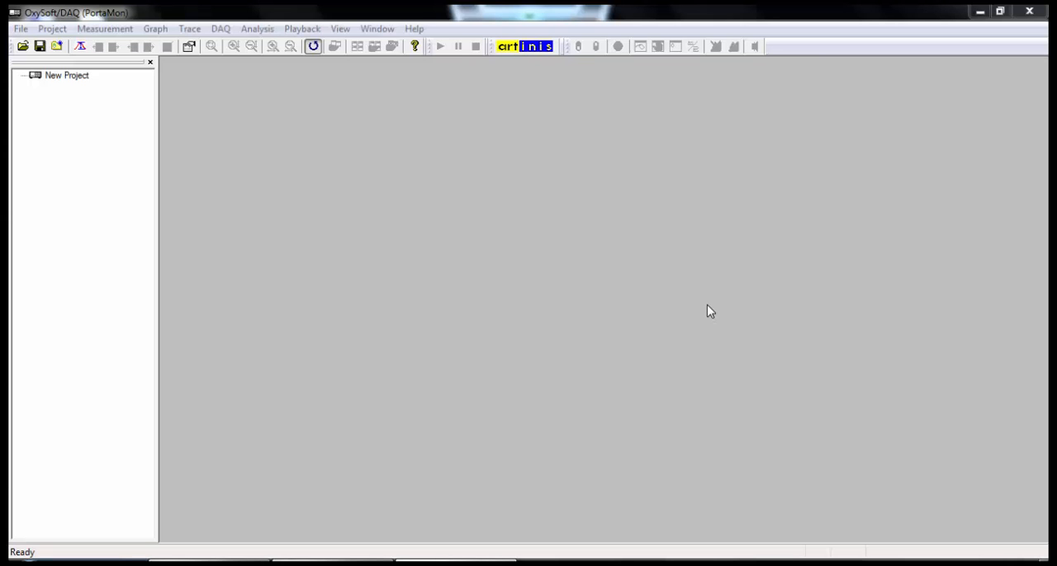
{"action": "mouse_move", "coordinate": [630, 307]}
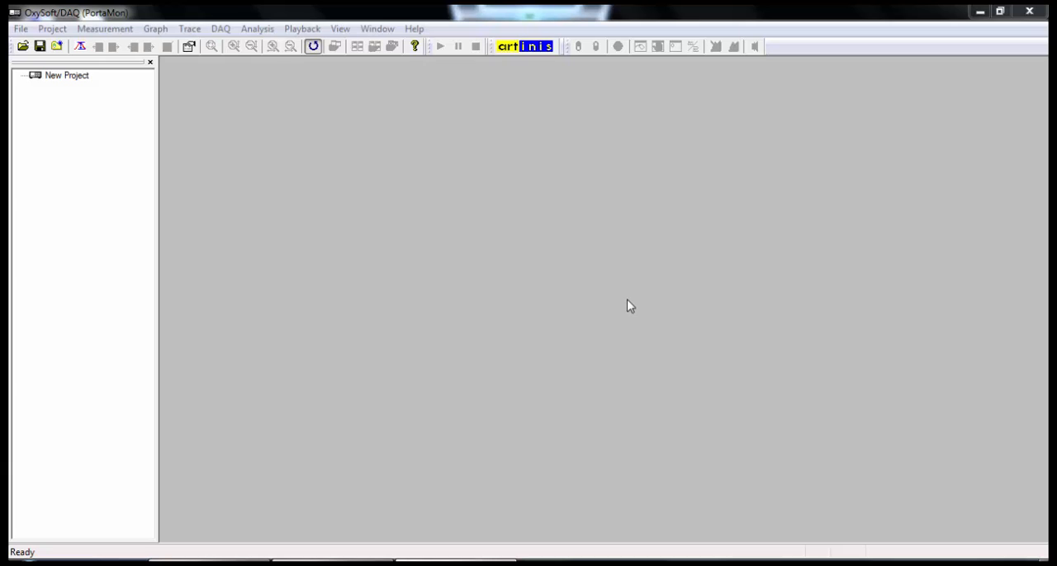
{"action": "mouse_move", "coordinate": [284, 96]}
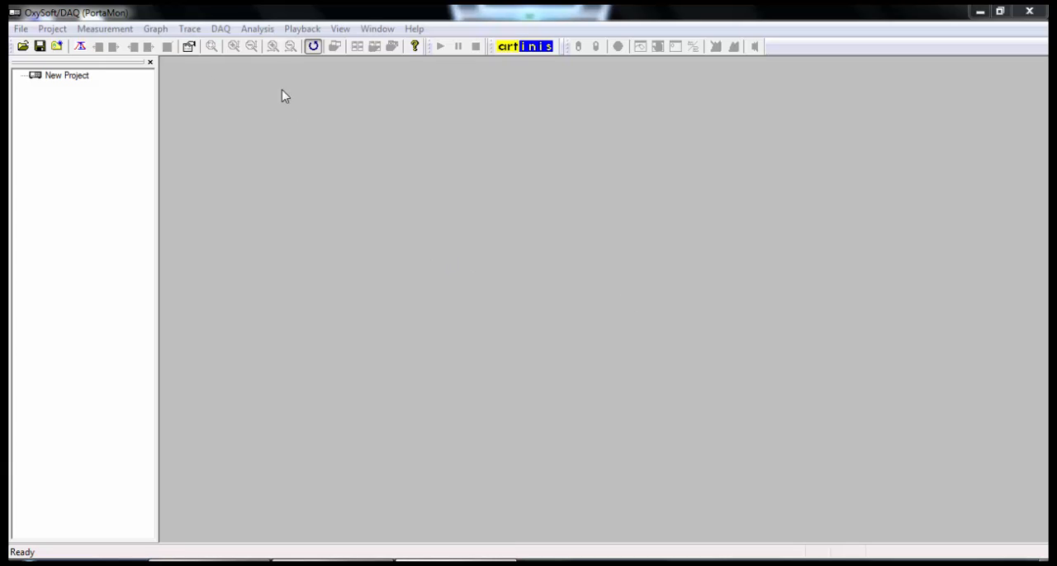
{"action": "mouse_move", "coordinate": [165, 20]}
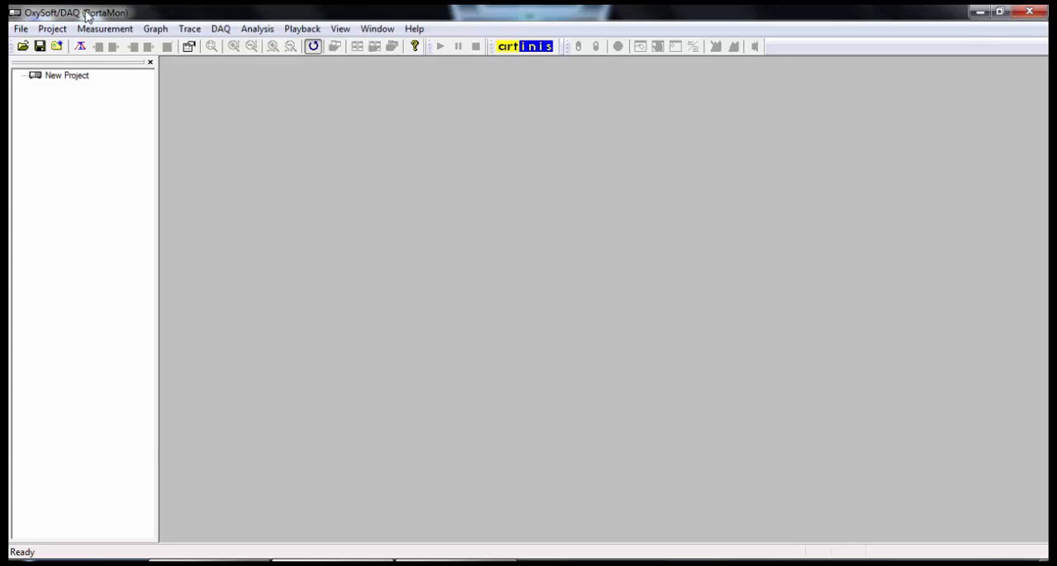
- Start the DAQ Measurement Wizard from the Project menu
{"action": "left_click", "coordinate": [19, 28]}
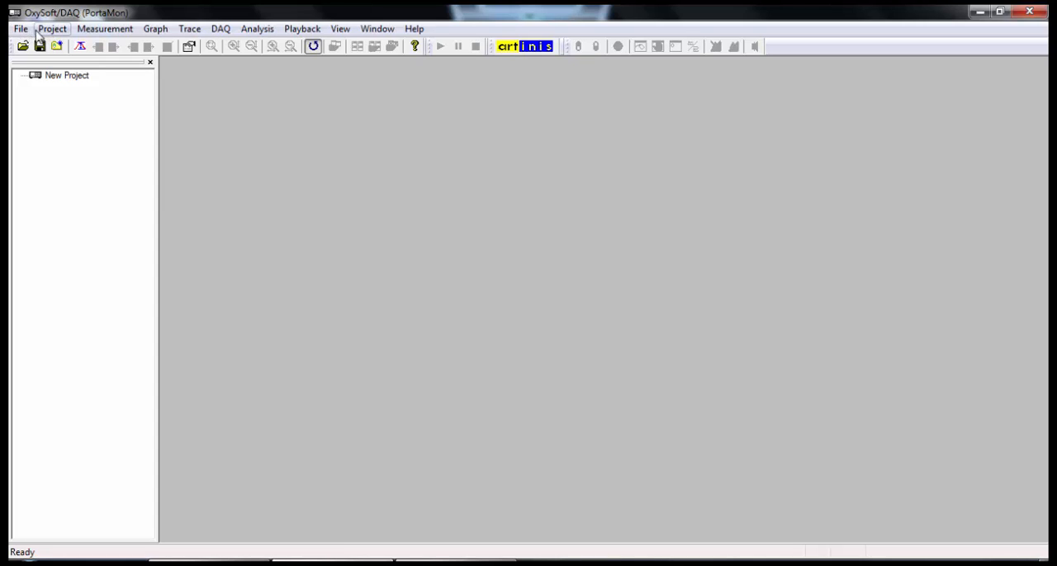
{"action": "left_click", "coordinate": [52, 28]}
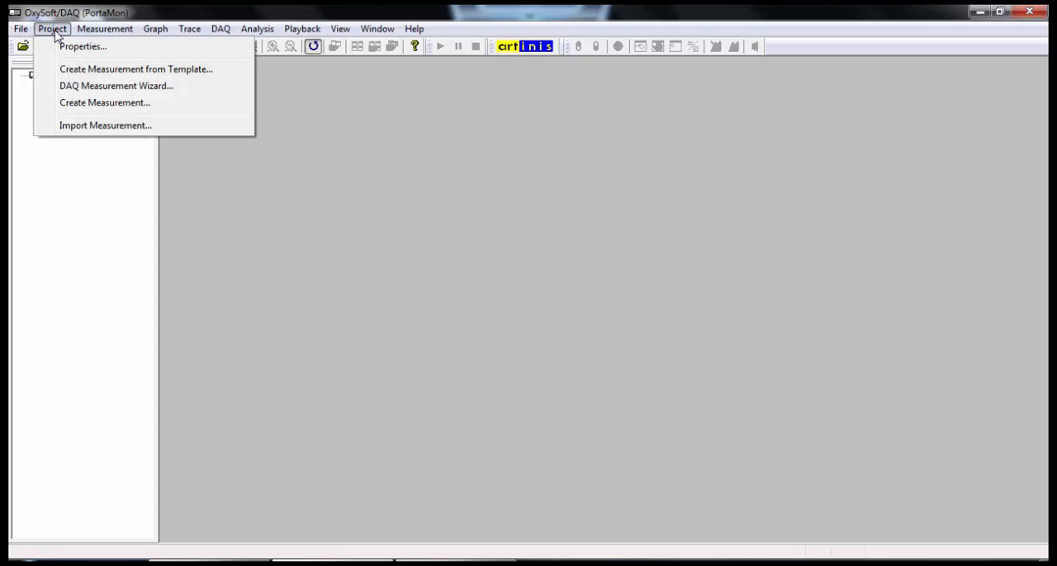
{"action": "mouse_move", "coordinate": [115, 86]}
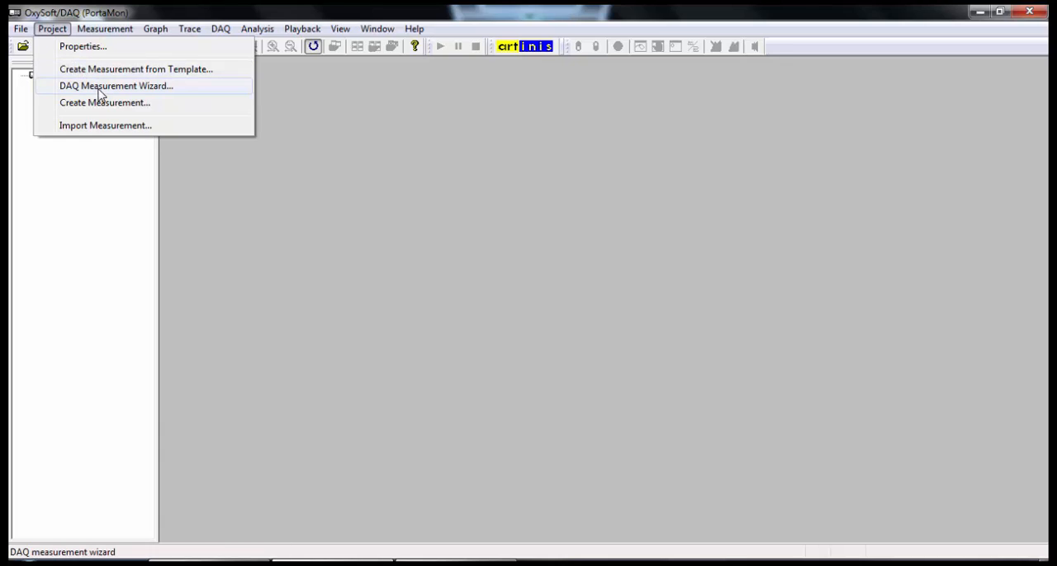
{"action": "left_click", "coordinate": [104, 103]}
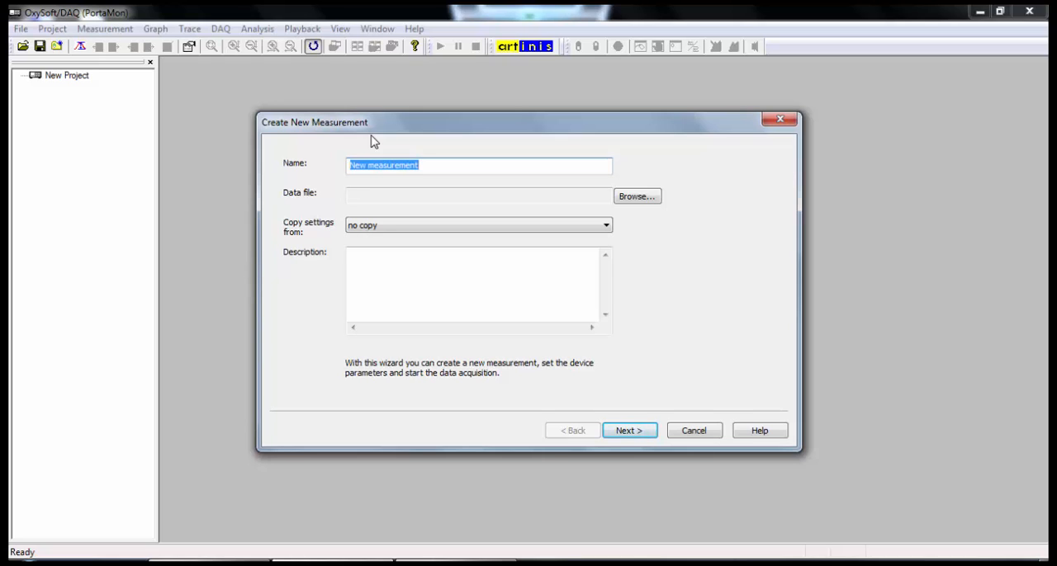
- Name the new measurement 'NIRS Tutorial Video 141113'
{"action": "type", "text": "NIRS Tut"}
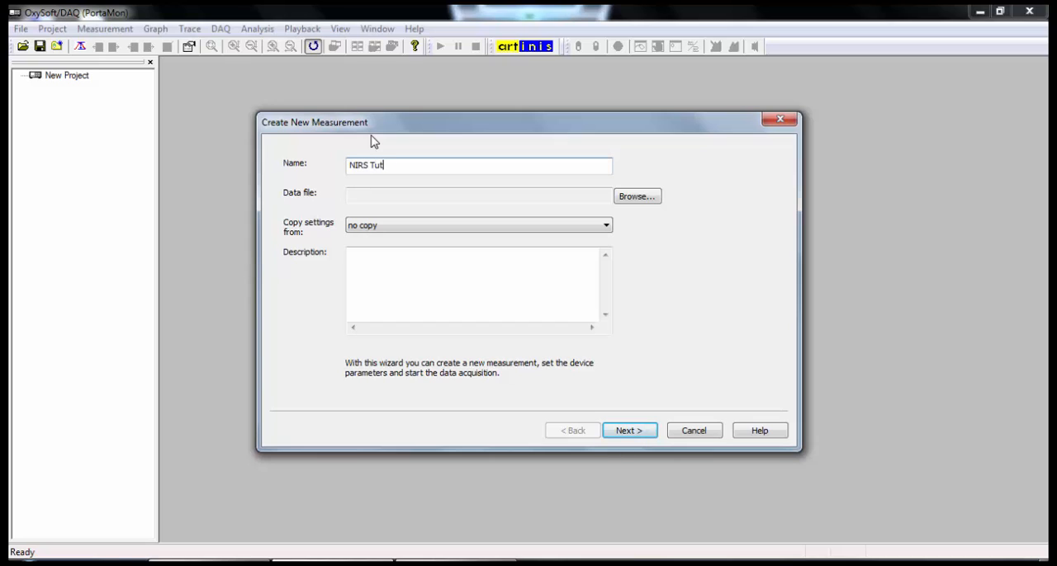
{"action": "type", "text": "orial Vid"}
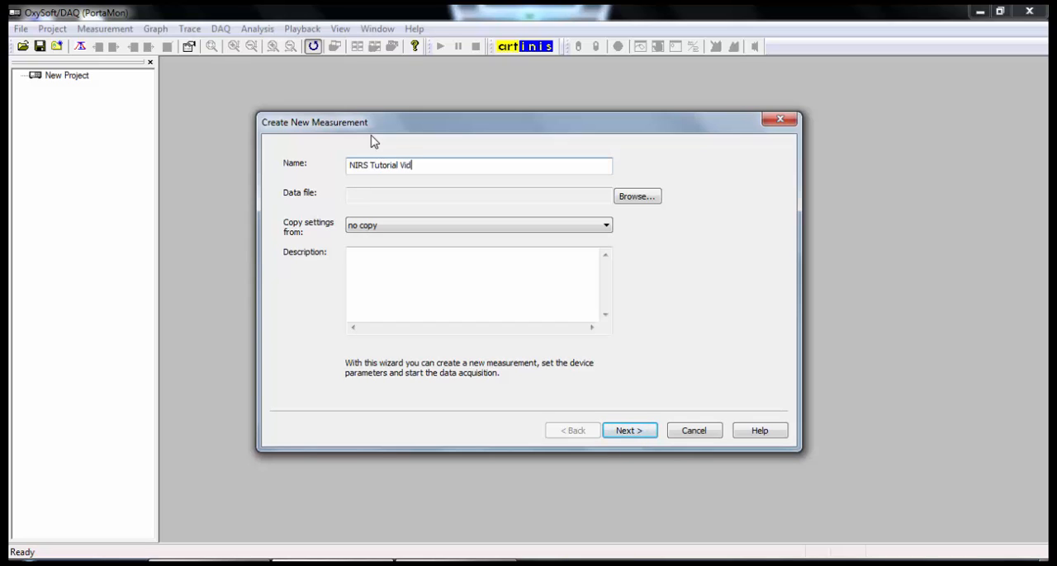
{"action": "type", "text": "eo"}
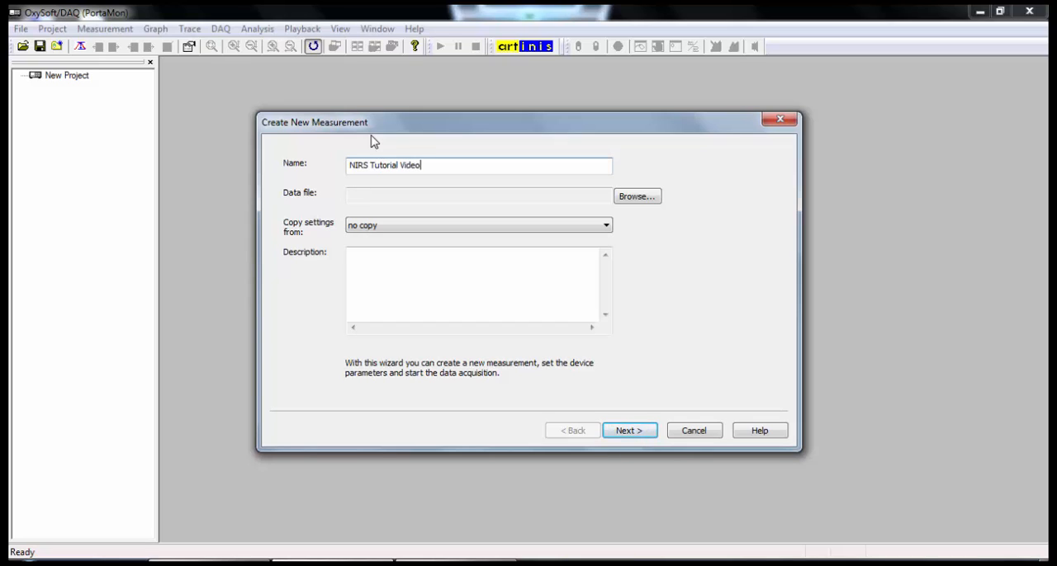
{"action": "type", "text": "14"}
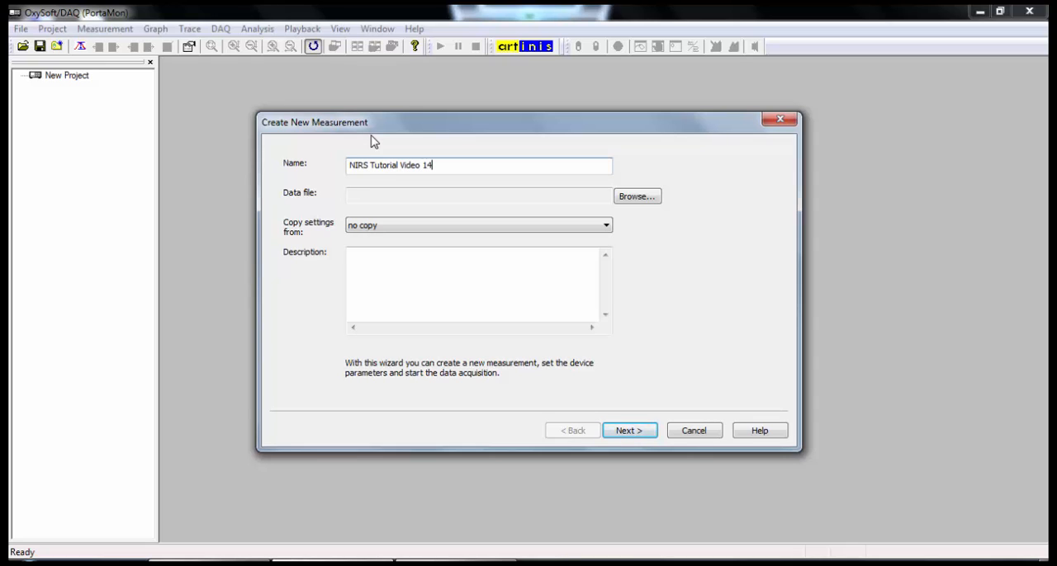
{"action": "type", "text": "1113"}
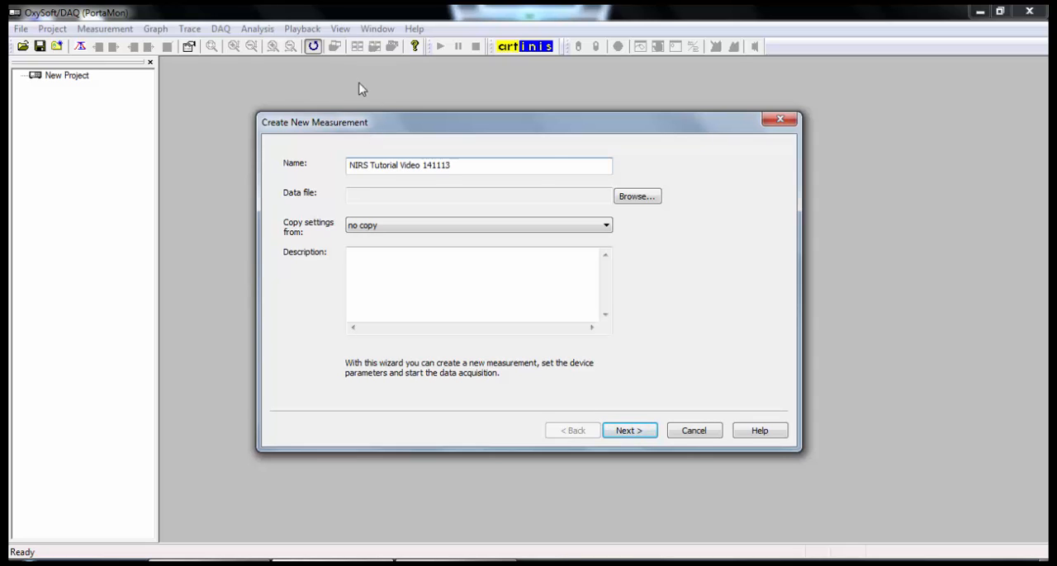
{"action": "mouse_move", "coordinate": [637, 195]}
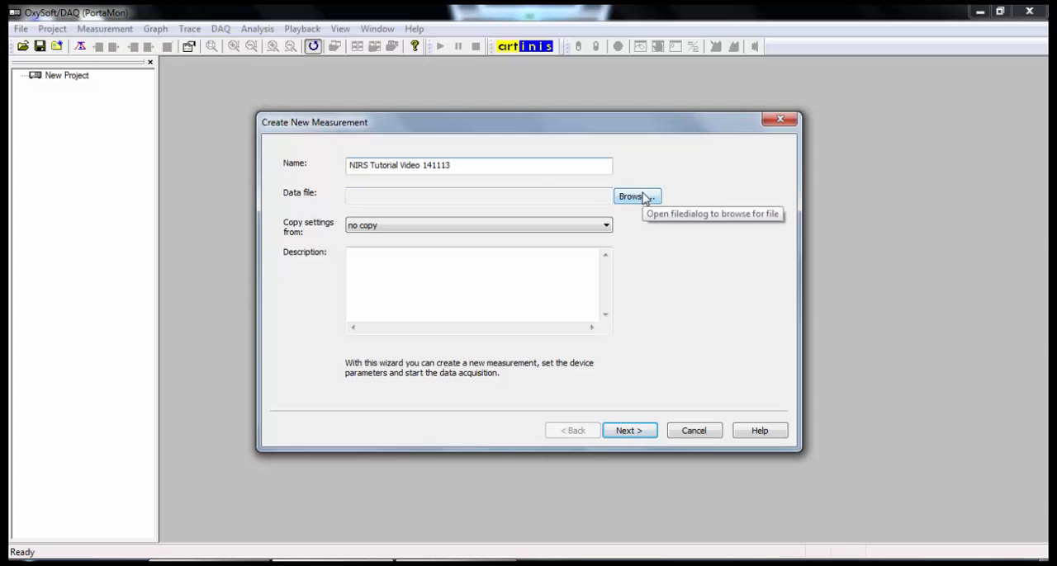
- Save the measurement data file as 'NIRS Video Tutorial 141113' in NIRS Data
{"action": "left_click", "coordinate": [635, 195]}
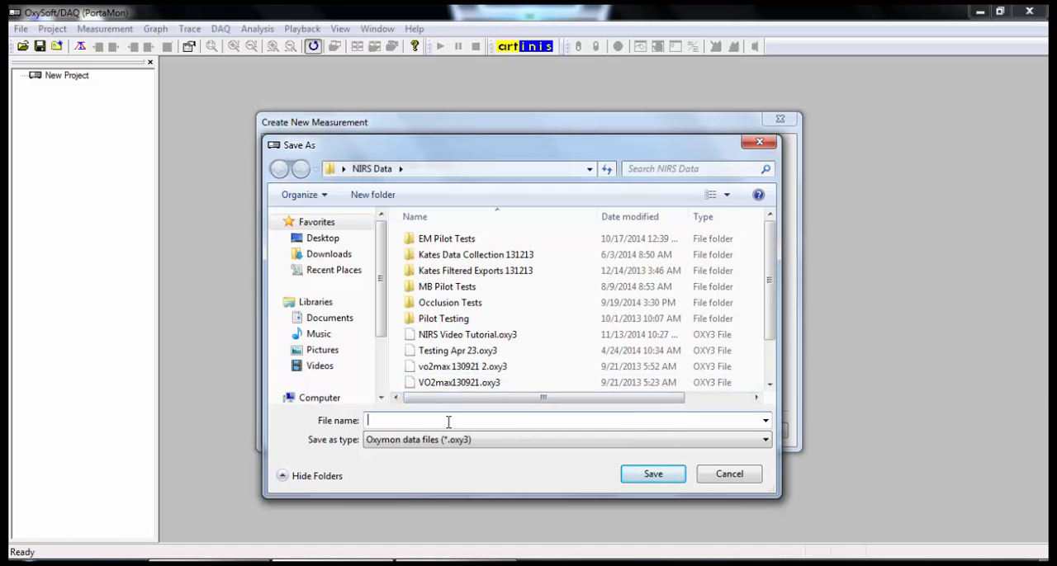
{"action": "type", "text": "NIRS"}
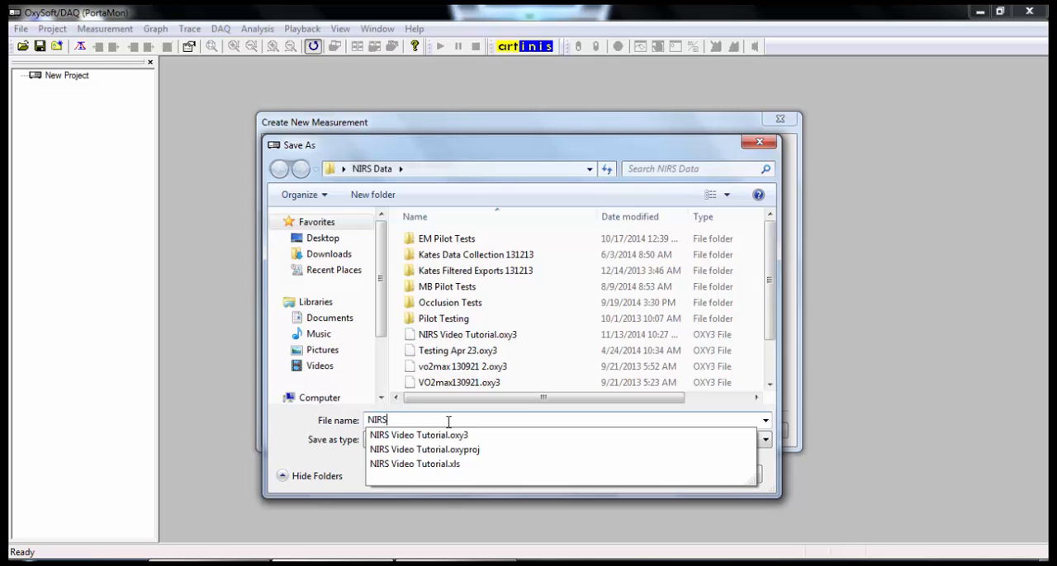
{"action": "type", "text": "Vid"}
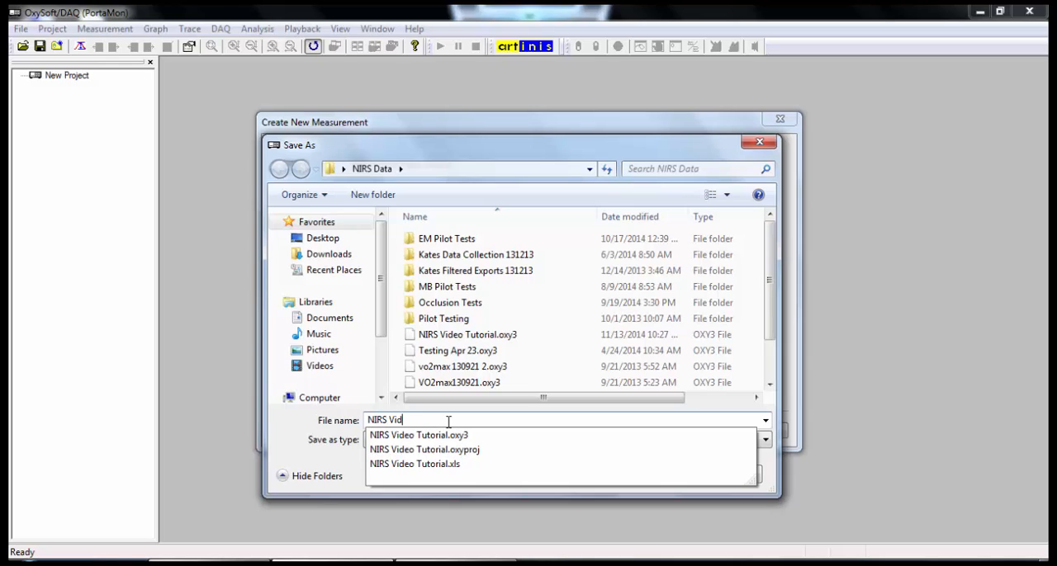
{"action": "type", "text": "eo Tutorial 141113"}
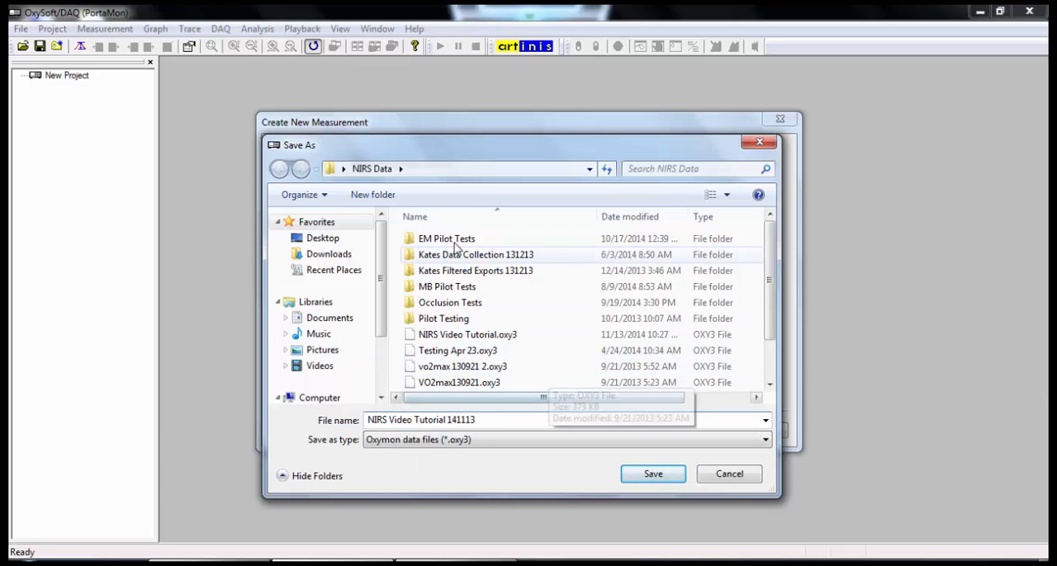
{"action": "mouse_move", "coordinate": [644, 469]}
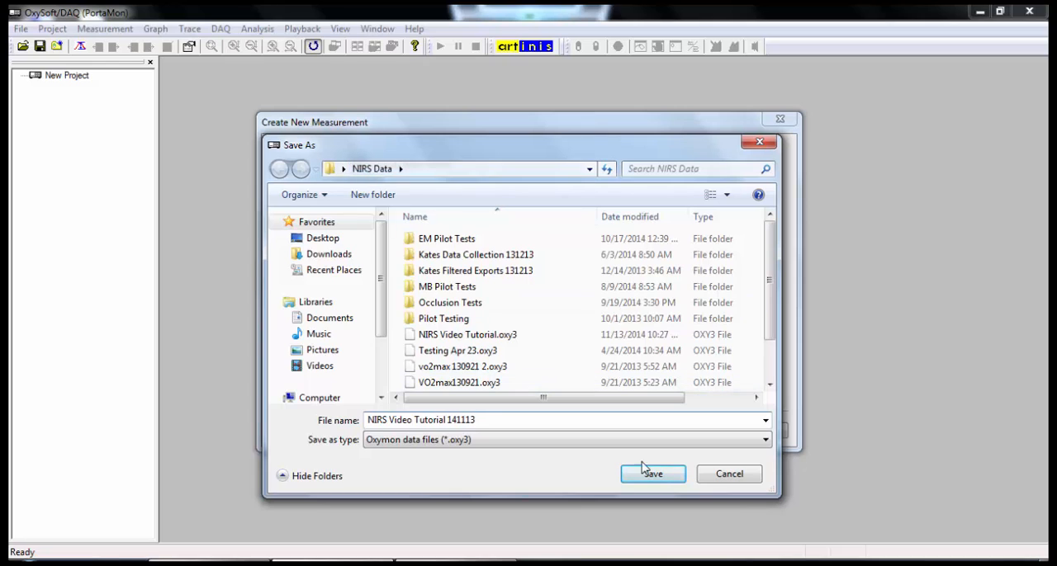
{"action": "left_click", "coordinate": [652, 472]}
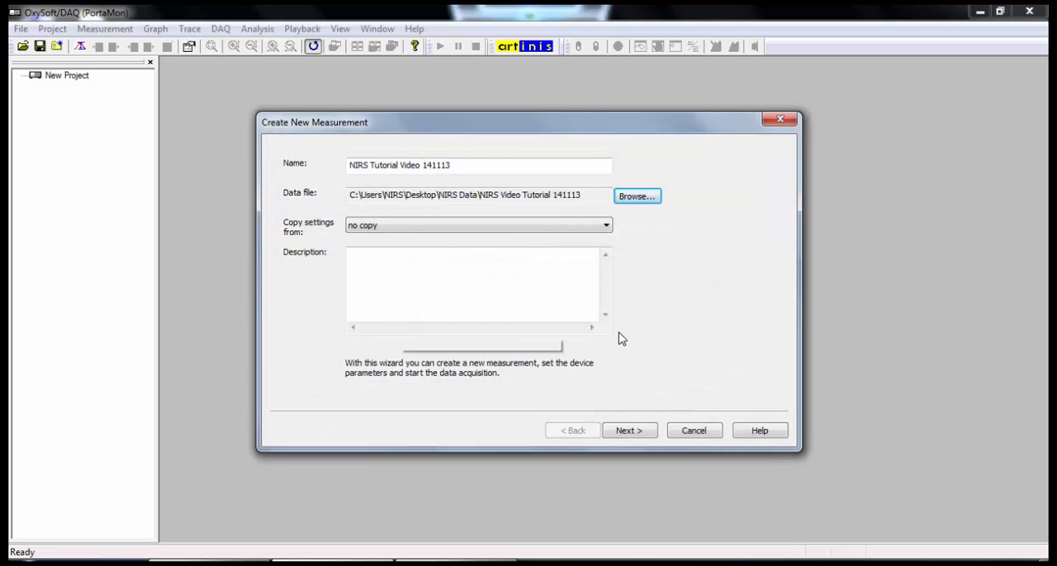
- Advance past device connection, keeping the NIRS device selected
{"action": "left_click", "coordinate": [629, 429]}
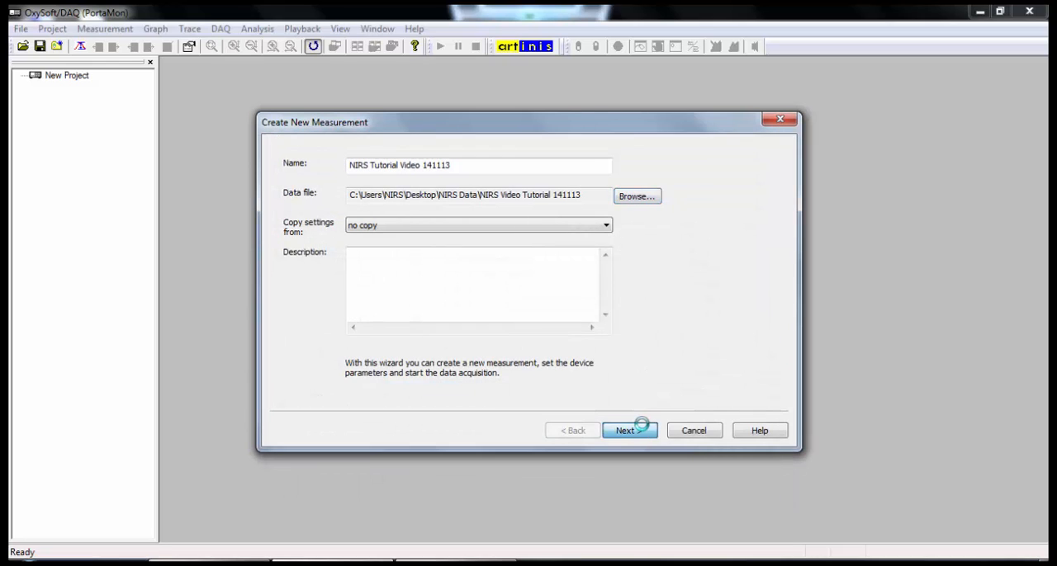
{"action": "left_click", "coordinate": [629, 429]}
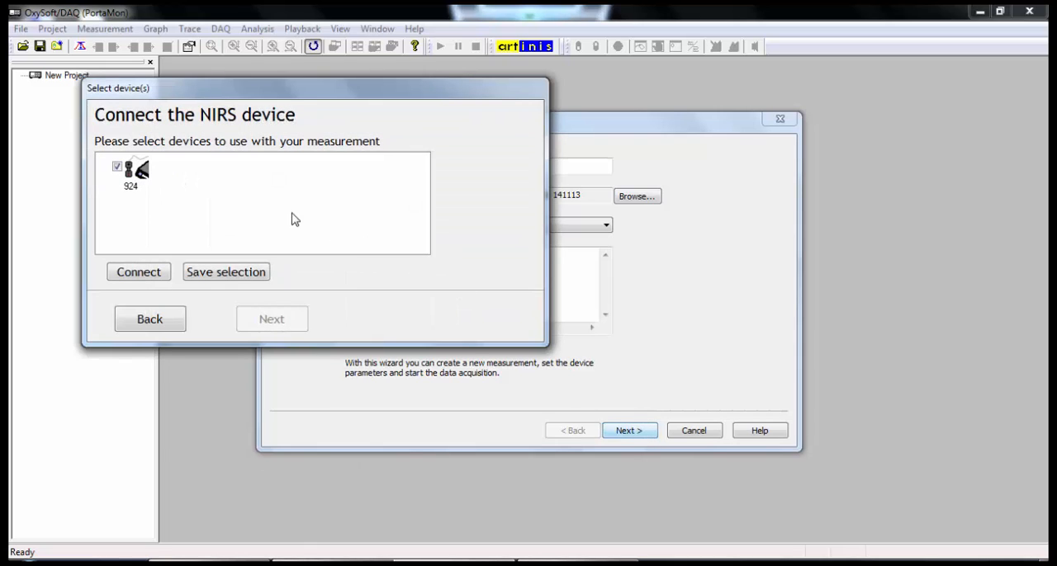
{"action": "mouse_move", "coordinate": [228, 206]}
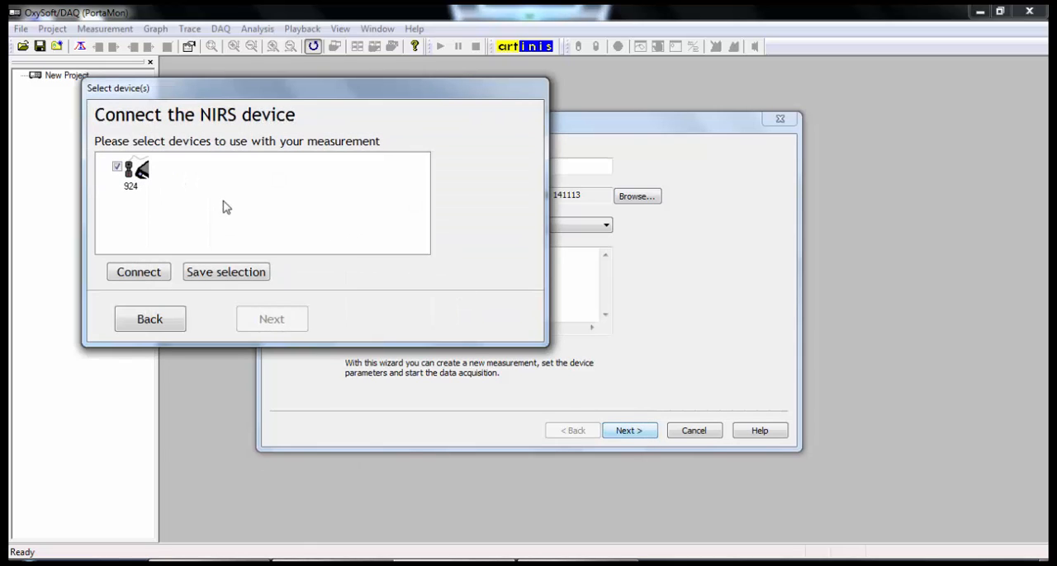
{"action": "left_click", "coordinate": [139, 271]}
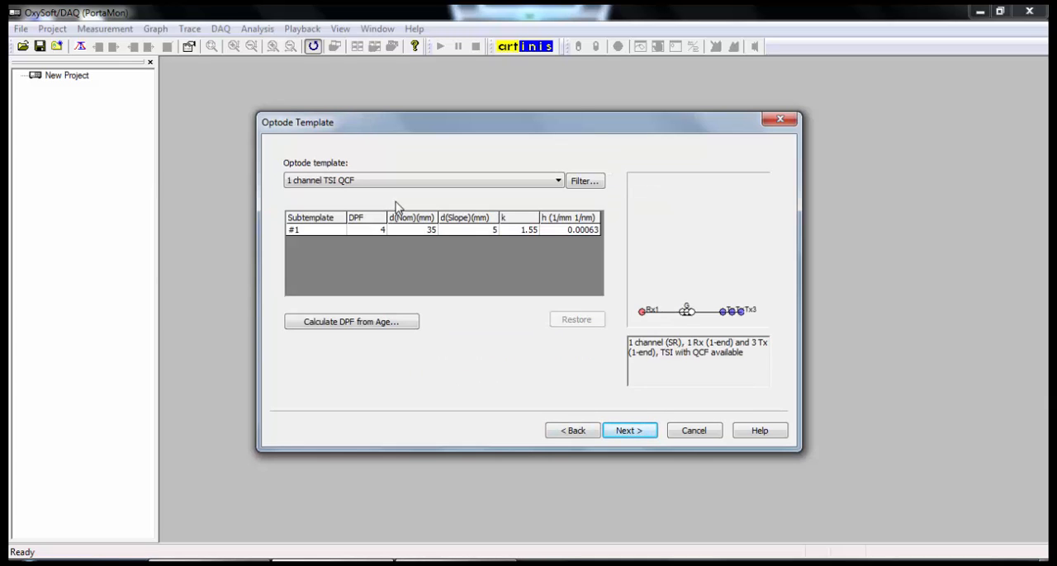
{"action": "mouse_move", "coordinate": [534, 200]}
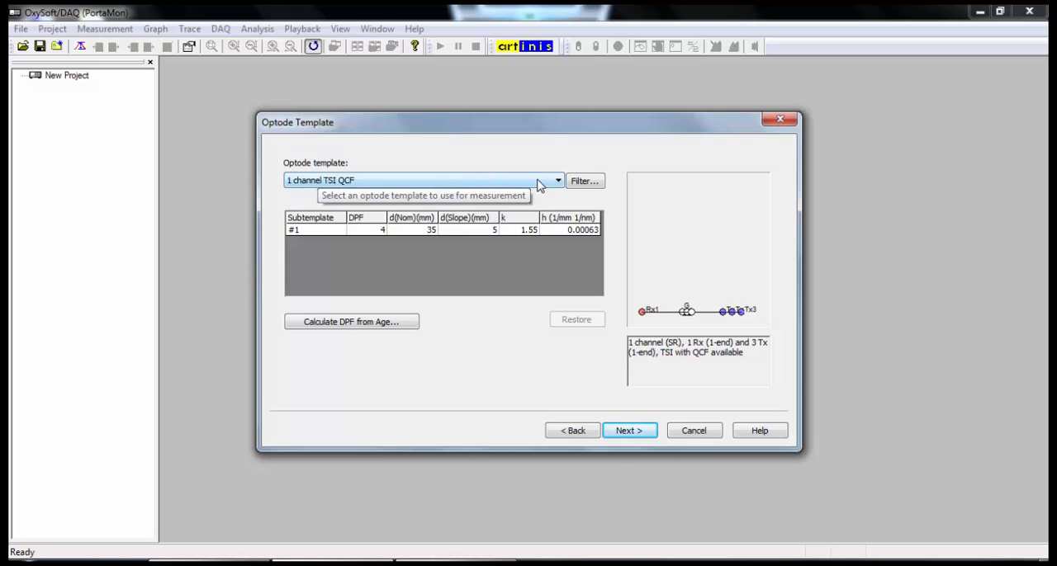
- Filter optode templates to PortaLite instead of TSI and select PortaLite TSI QCF
{"action": "left_click", "coordinate": [558, 180]}
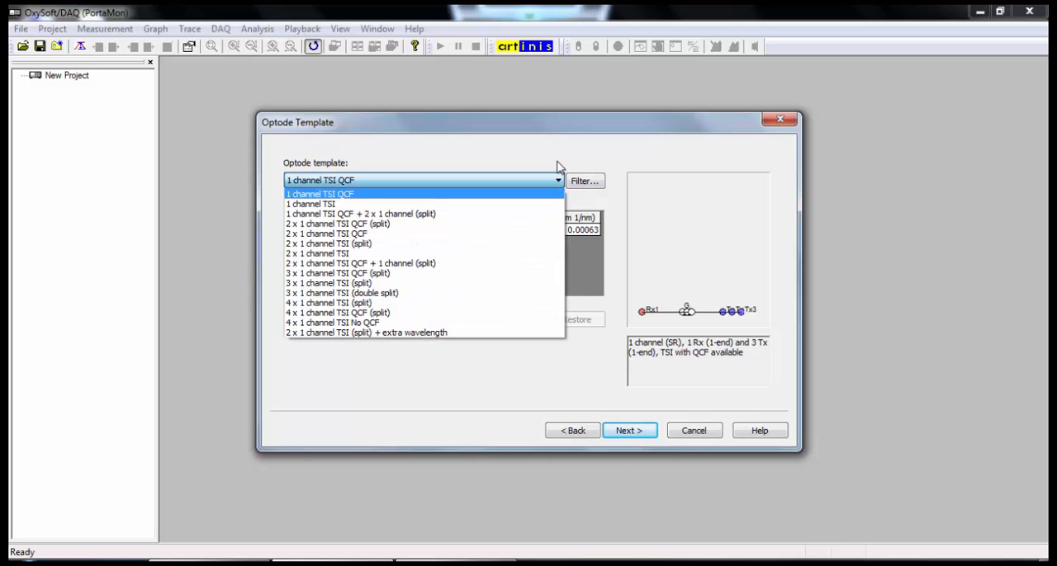
{"action": "left_click", "coordinate": [320, 193]}
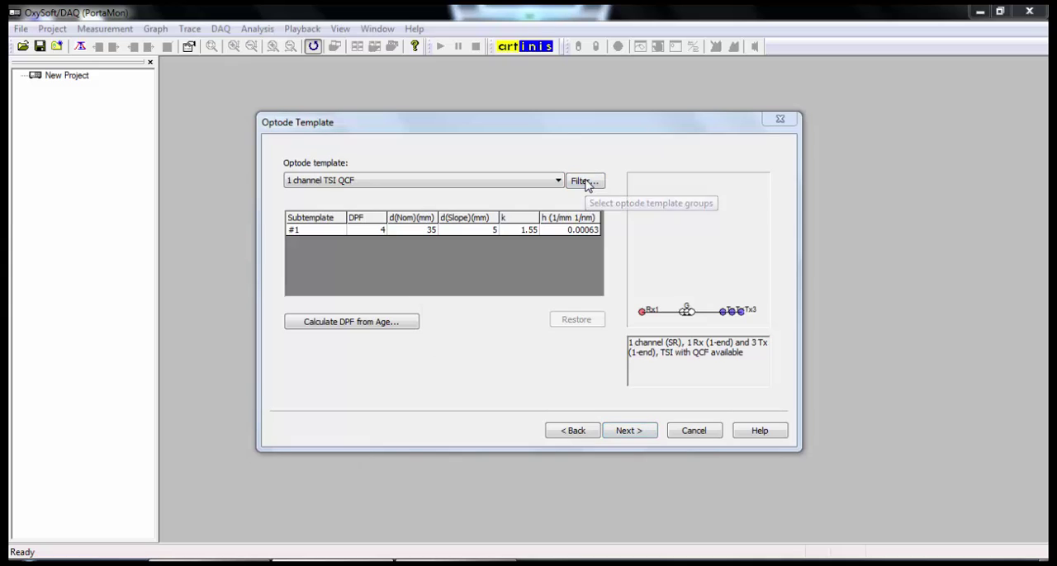
{"action": "left_click", "coordinate": [585, 182]}
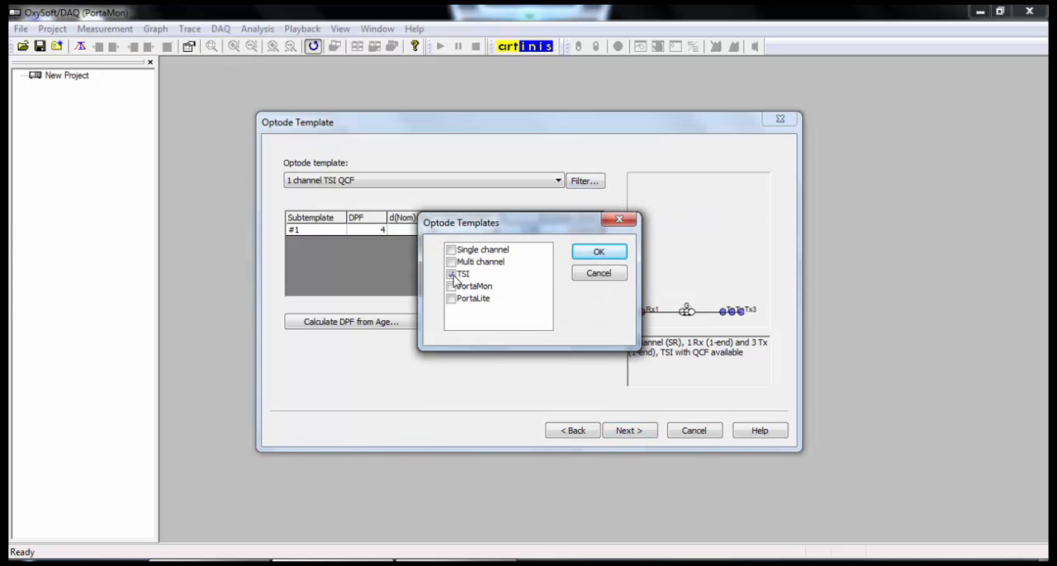
{"action": "left_click", "coordinate": [462, 274]}
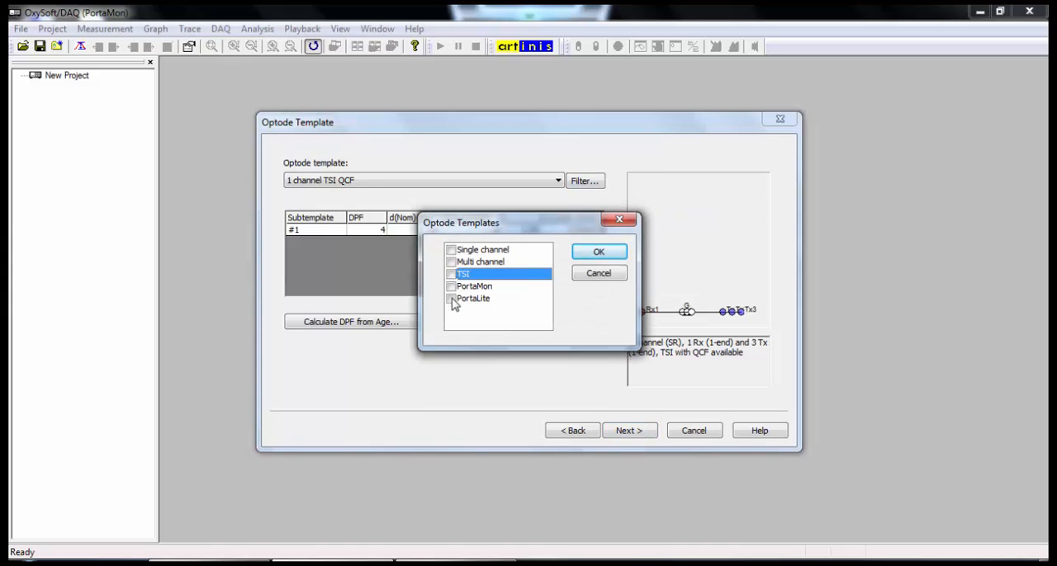
{"action": "left_click", "coordinate": [472, 298]}
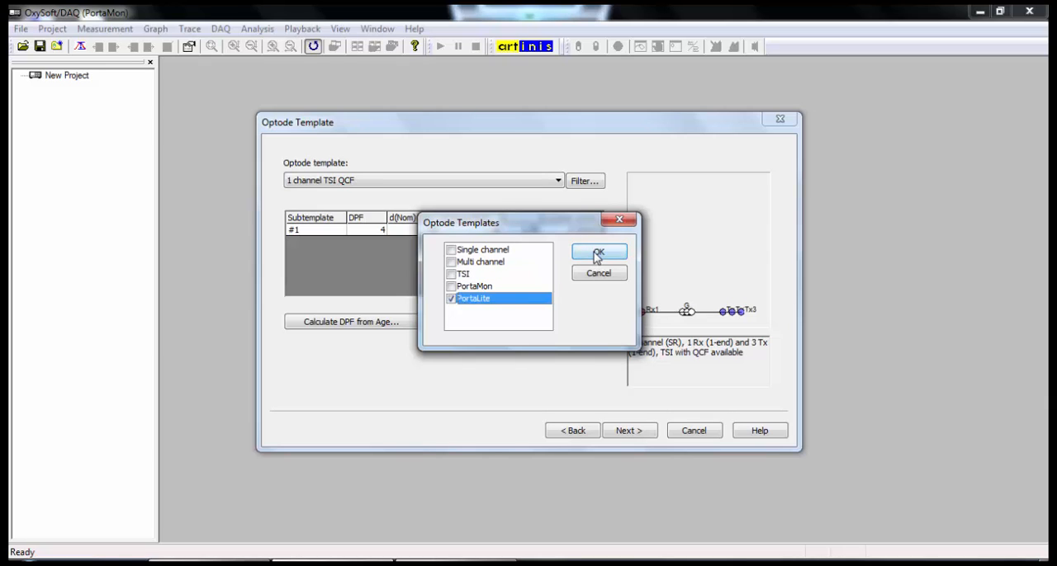
{"action": "left_click", "coordinate": [598, 251]}
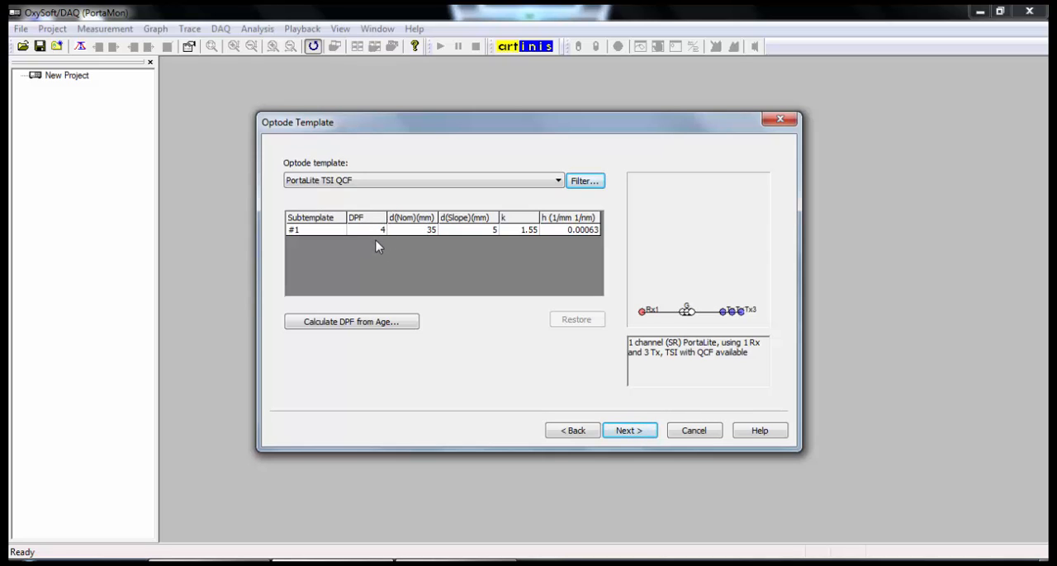
{"action": "left_click", "coordinate": [381, 230]}
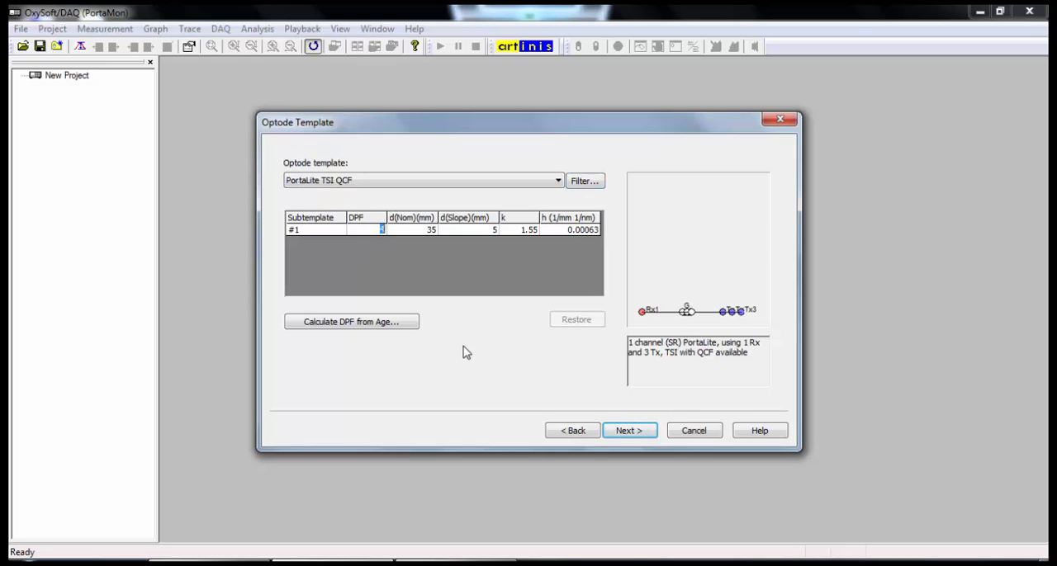
- Advance through light-source mapping and 10 Hz device settings to Further Options
{"action": "left_click", "coordinate": [628, 429]}
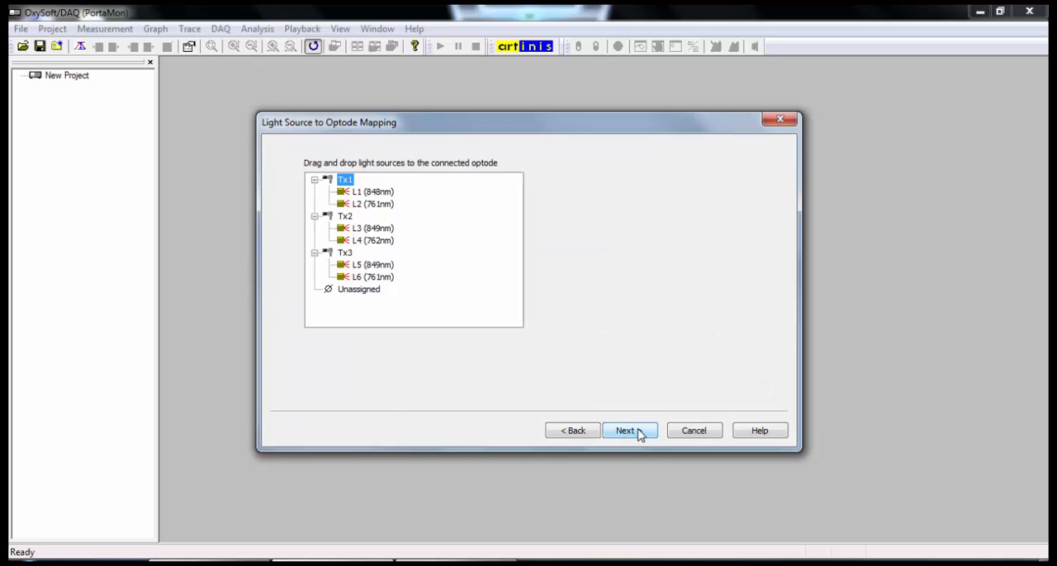
{"action": "mouse_move", "coordinate": [591, 408]}
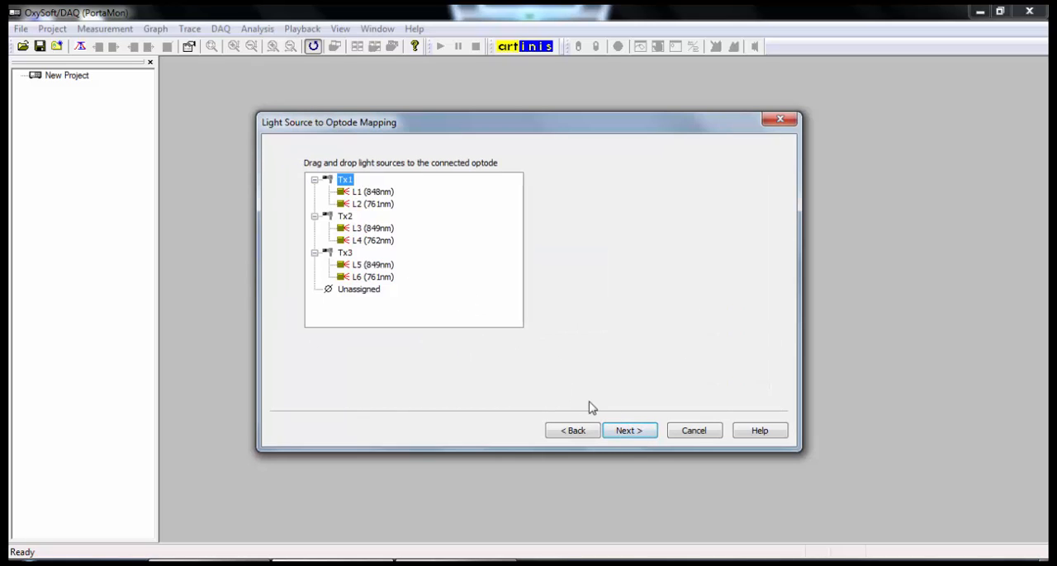
{"action": "left_click", "coordinate": [628, 429]}
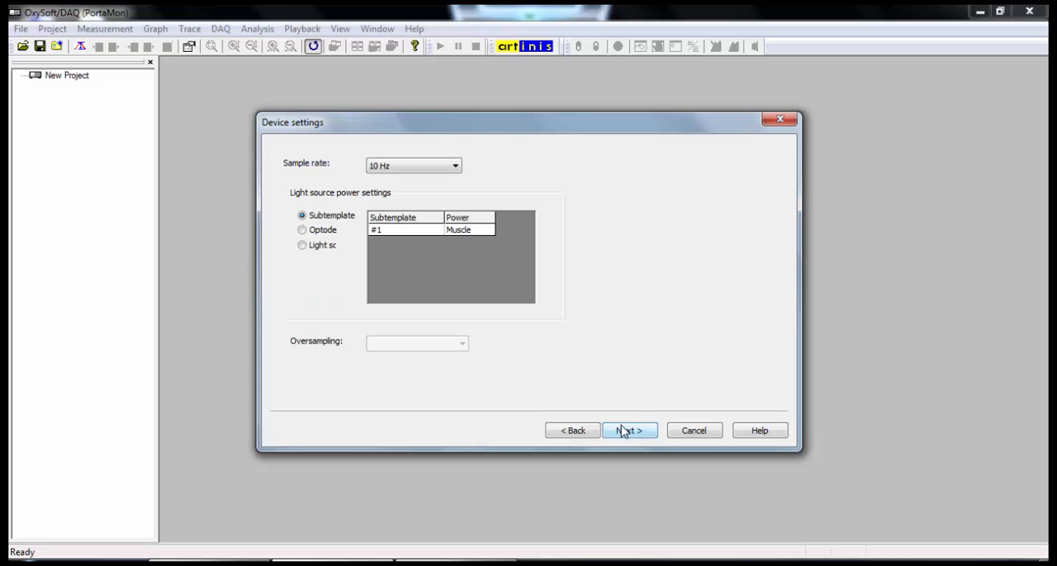
{"action": "mouse_move", "coordinate": [317, 162]}
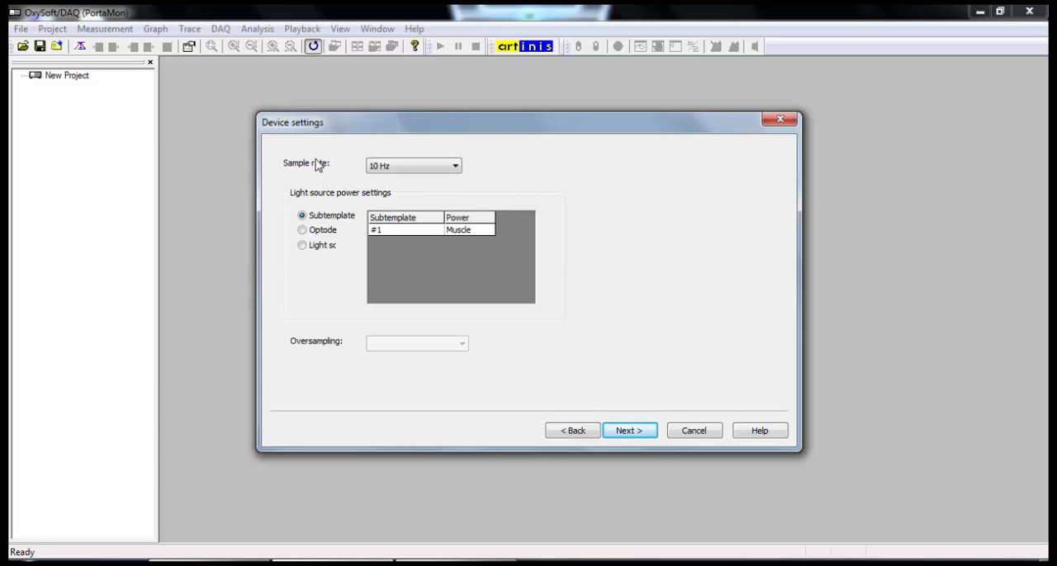
{"action": "mouse_move", "coordinate": [655, 395]}
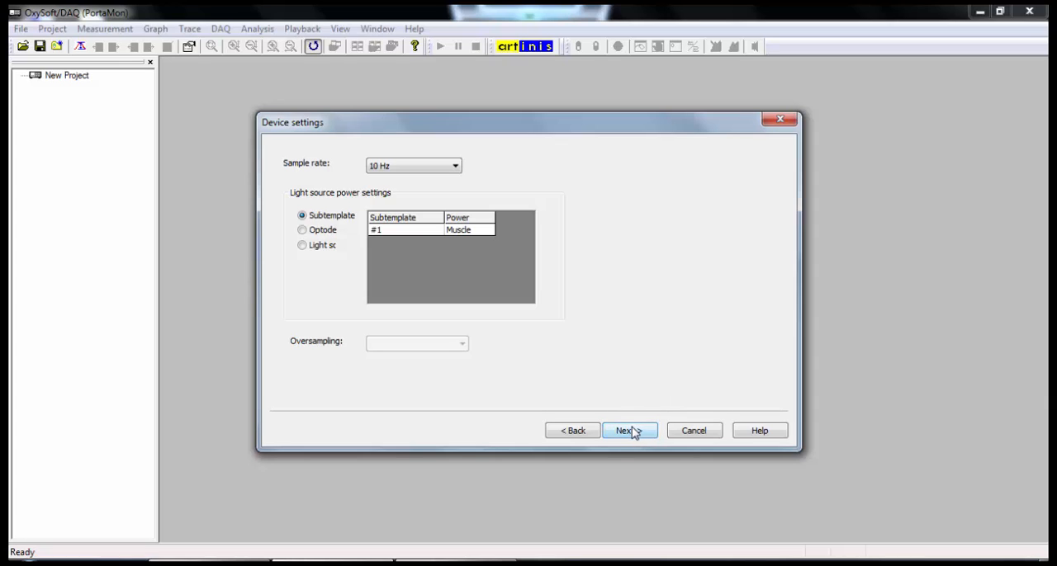
{"action": "left_click", "coordinate": [624, 429]}
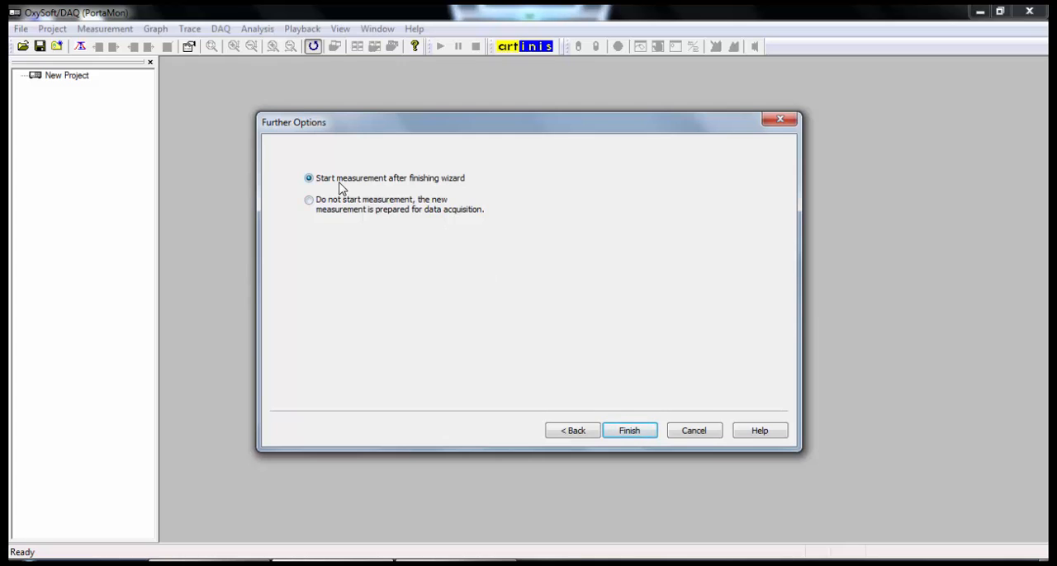
{"action": "mouse_move", "coordinate": [629, 429]}
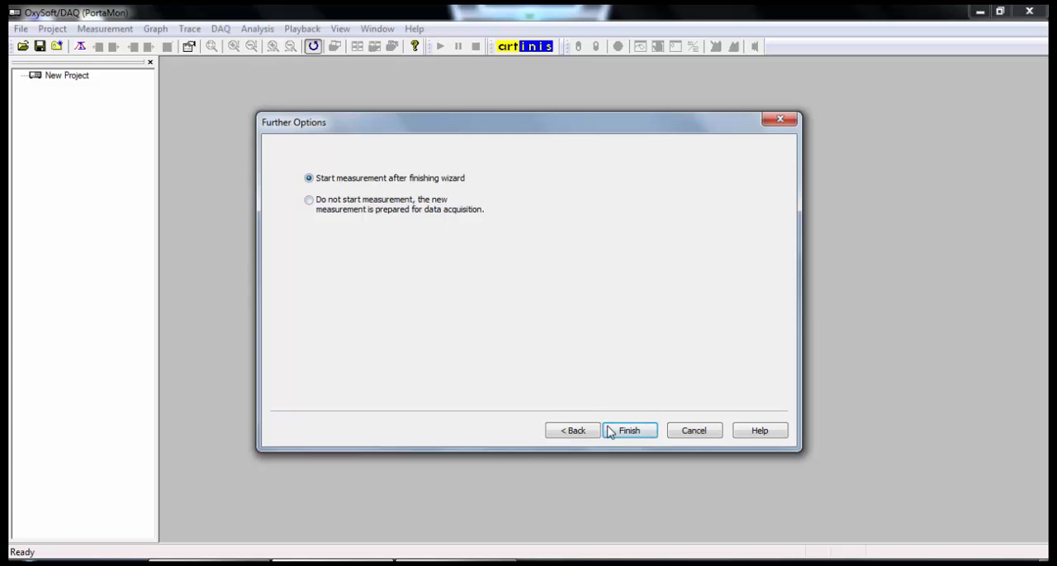
- Finish the wizard and create graphs with O2Hb, HHb, tHb and TSI% traces
{"action": "left_click", "coordinate": [628, 429]}
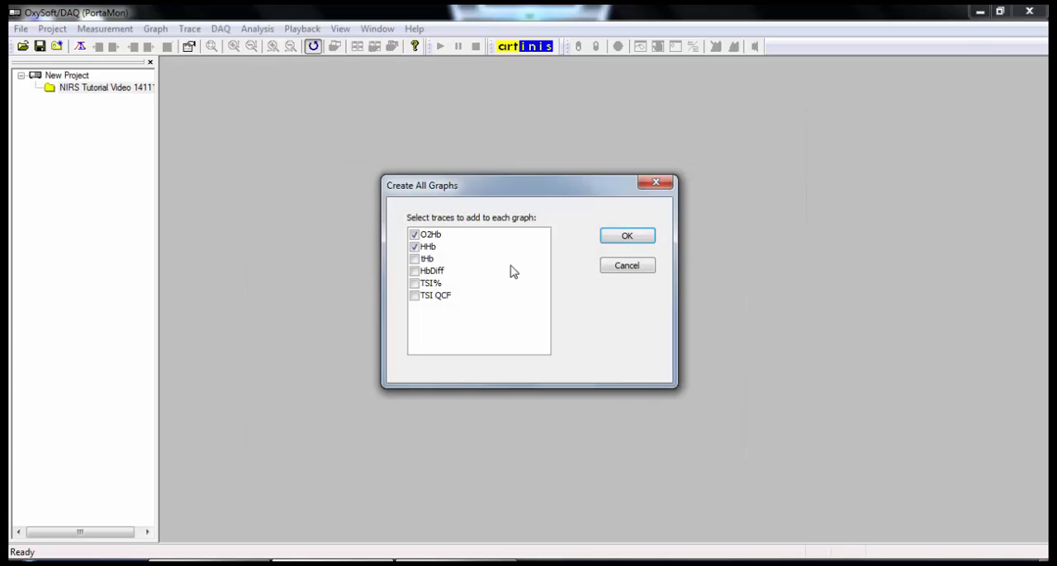
{"action": "mouse_move", "coordinate": [492, 273]}
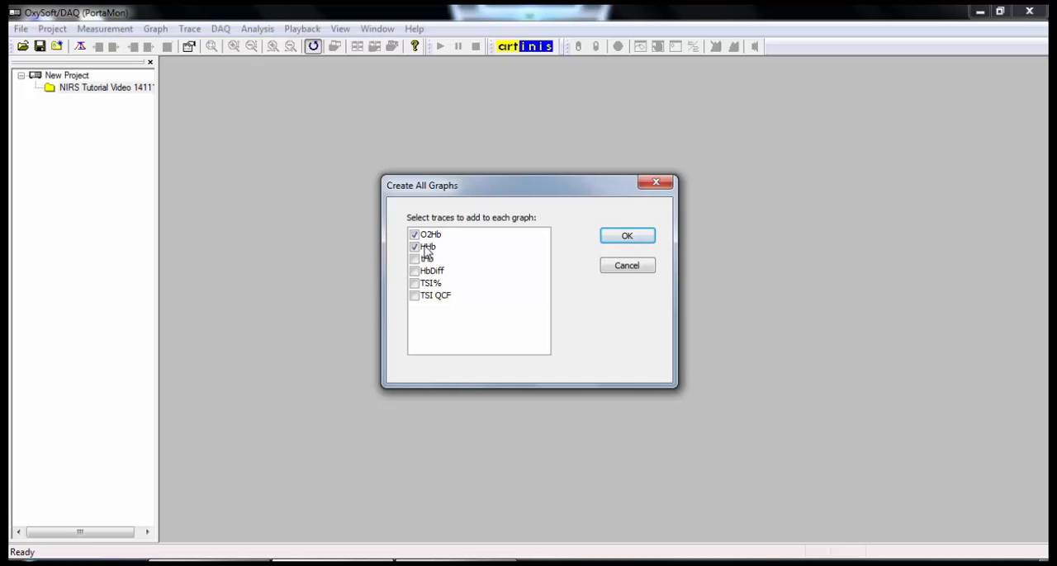
{"action": "left_click", "coordinate": [426, 257]}
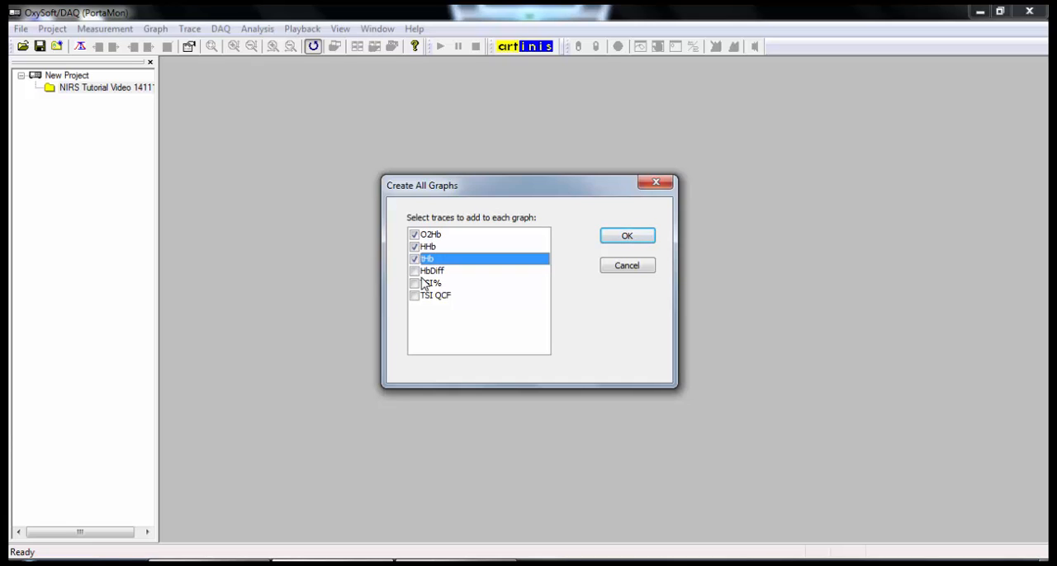
{"action": "left_click", "coordinate": [429, 283]}
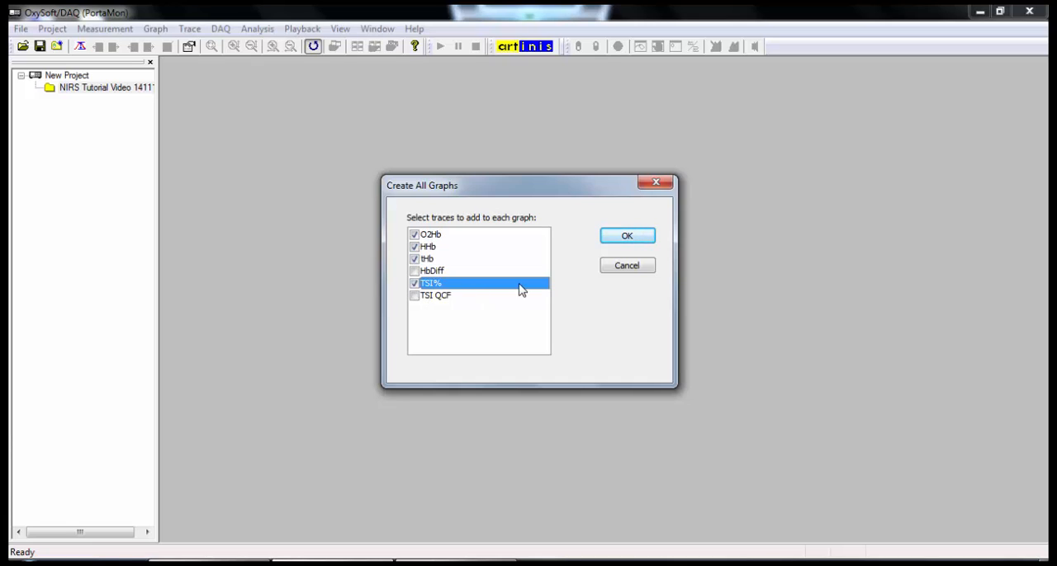
{"action": "left_click", "coordinate": [627, 234]}
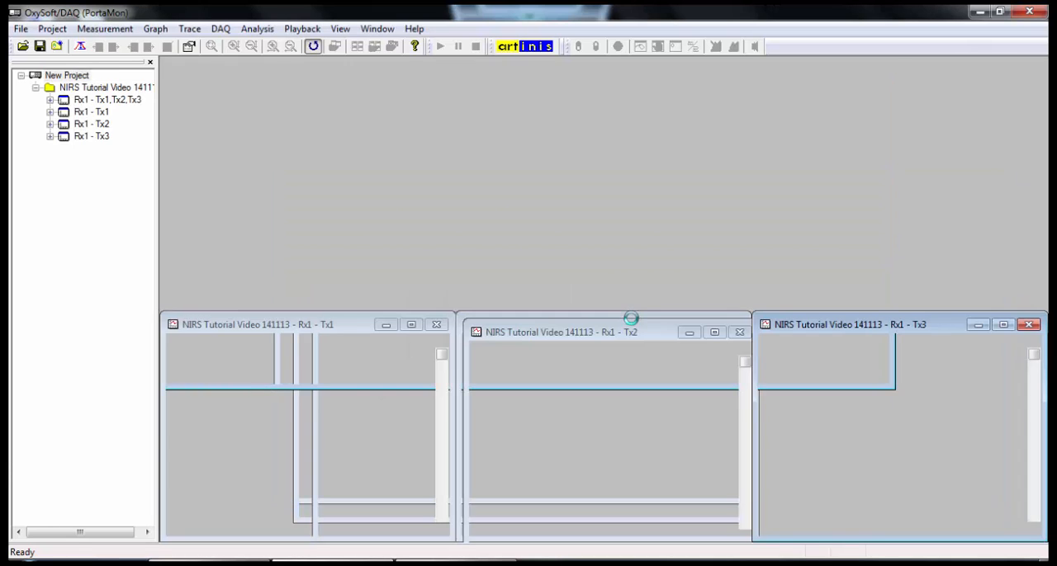
- Start live data acquisition so the four graphs and DAQ values table fill
{"action": "left_click", "coordinate": [439, 47]}
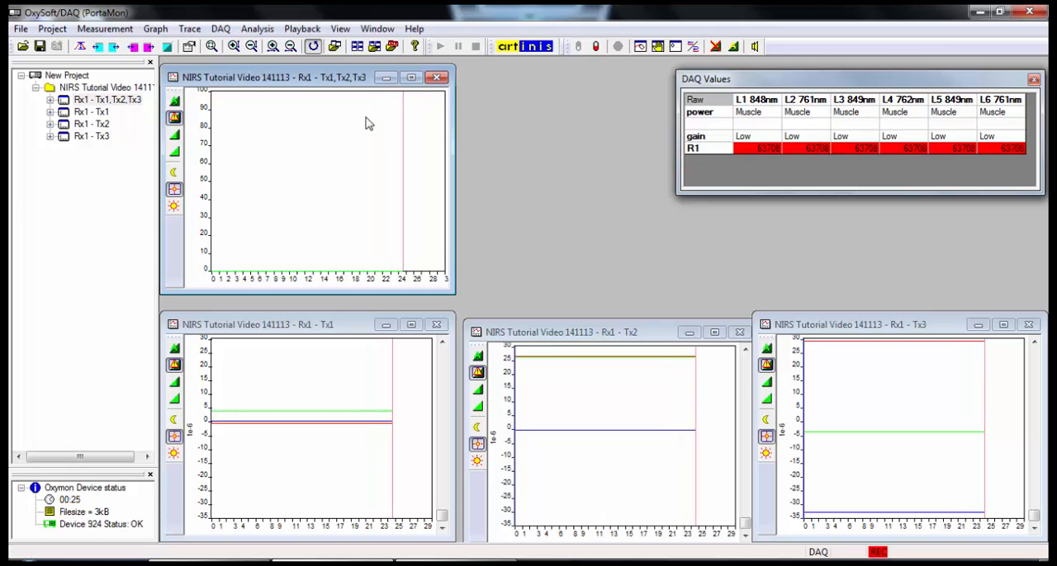
{"action": "right_click", "coordinate": [66, 76]}
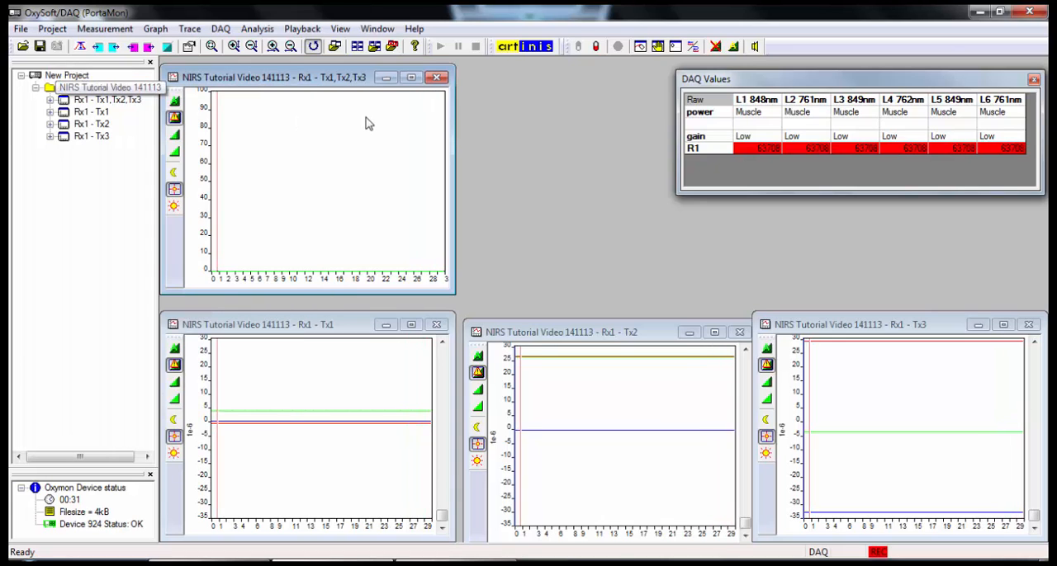
- Add a new indicator view named TSI to the measurement
{"action": "right_click", "coordinate": [107, 87]}
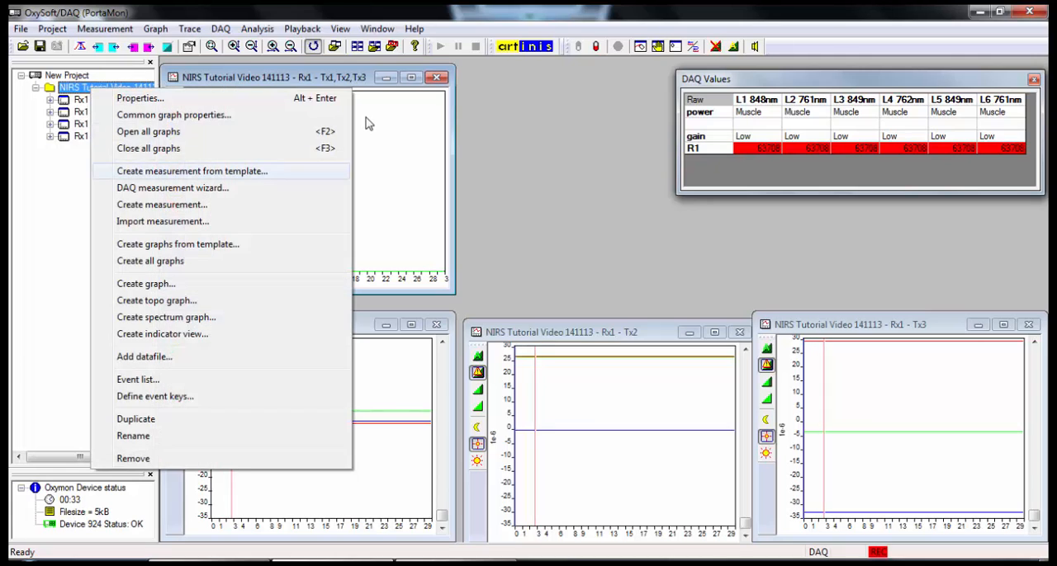
{"action": "mouse_move", "coordinate": [162, 334]}
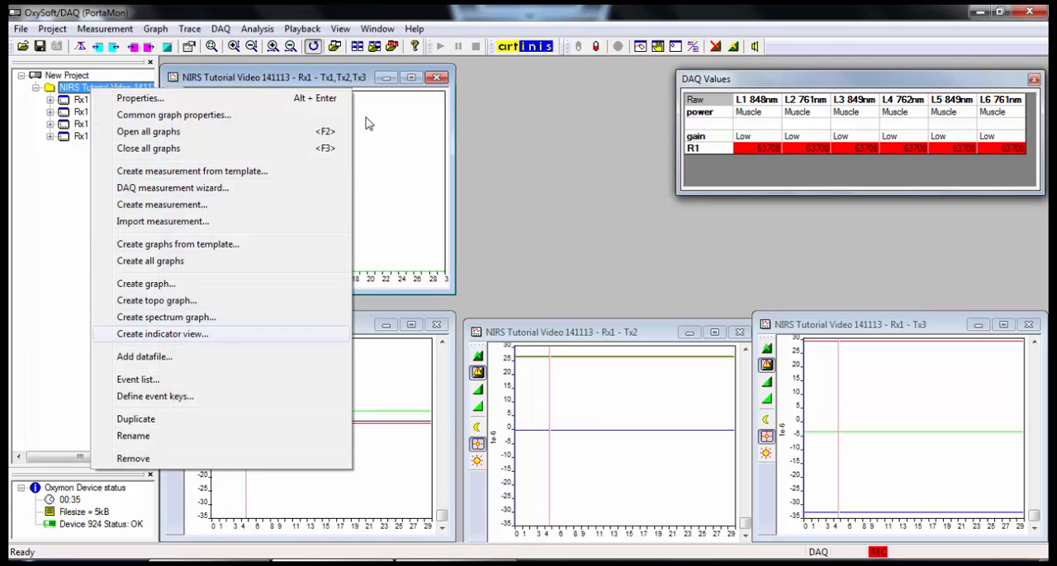
{"action": "left_click", "coordinate": [162, 334]}
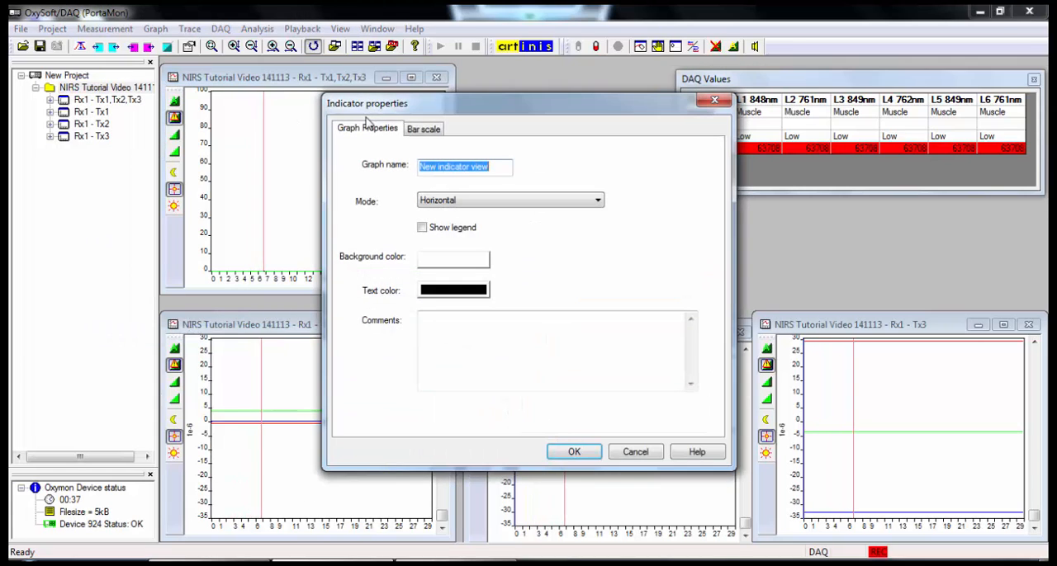
{"action": "type", "text": "TSI"}
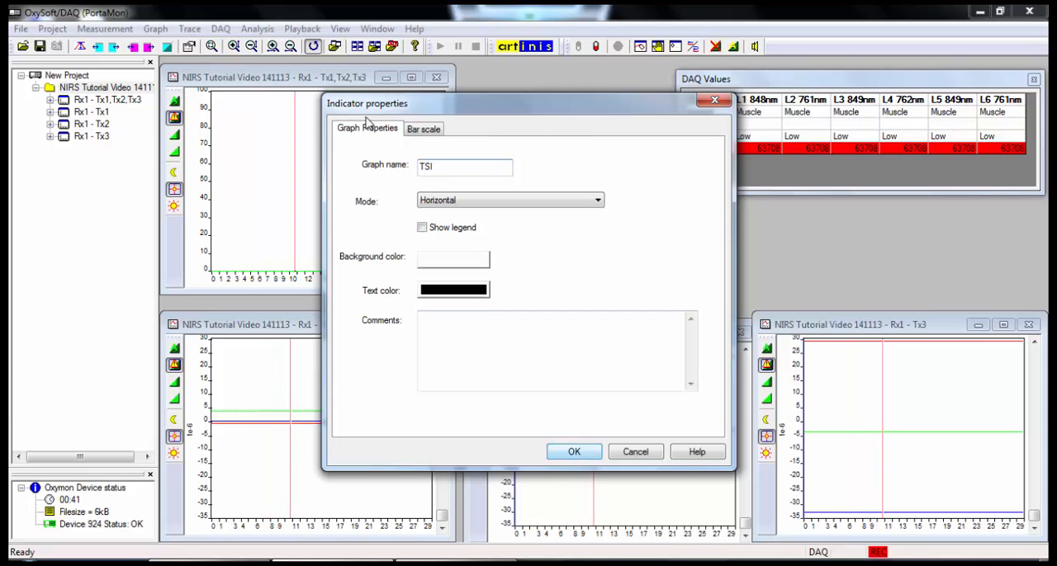
{"action": "left_click", "coordinate": [574, 452]}
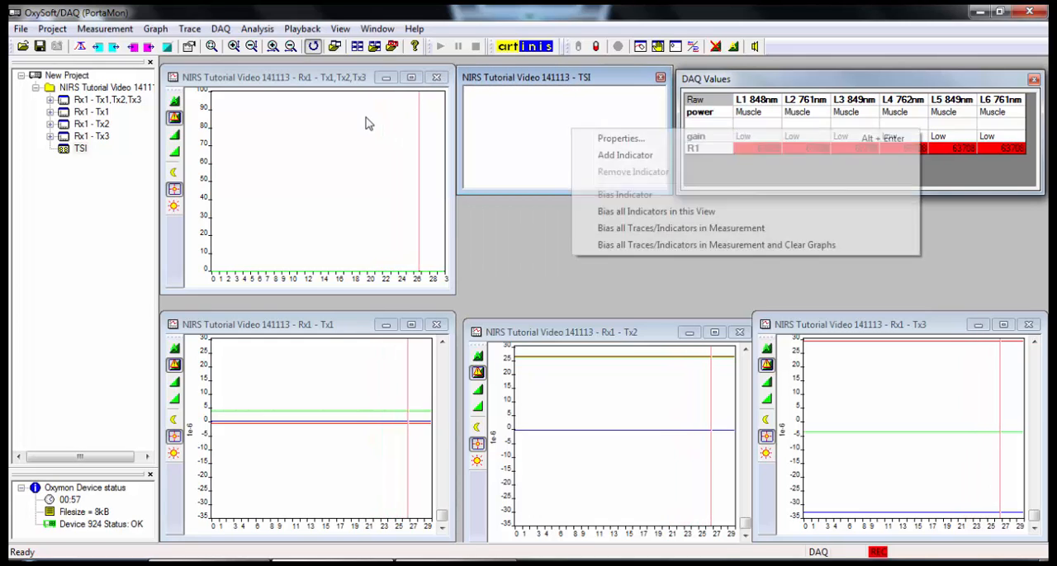
{"action": "mouse_move", "coordinate": [624, 156]}
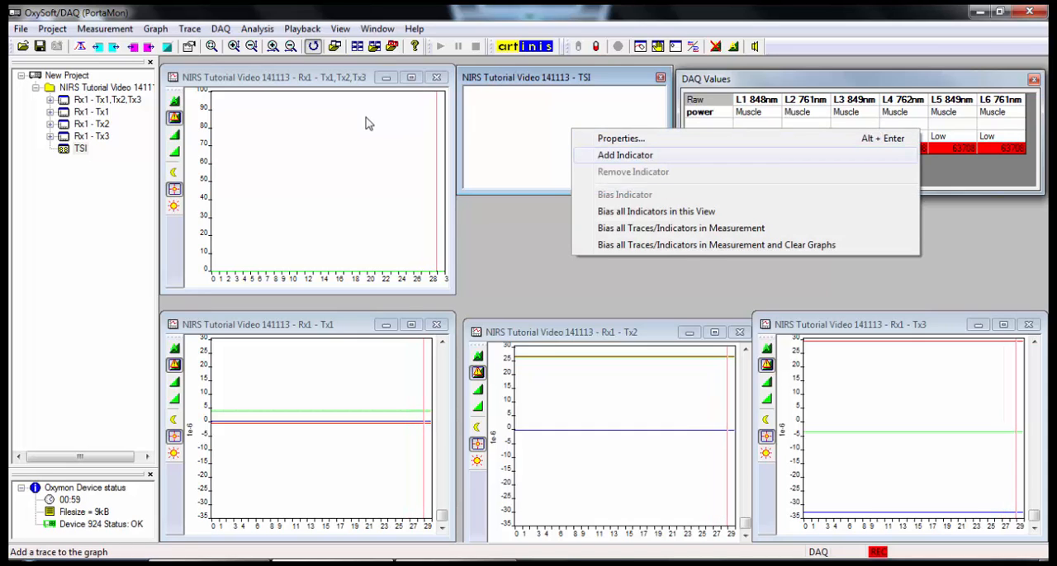
- Feed the TSI indicator from Rx1 - Tx1,Tx2,Tx3 with the TSI% transformation
{"action": "left_click", "coordinate": [624, 155]}
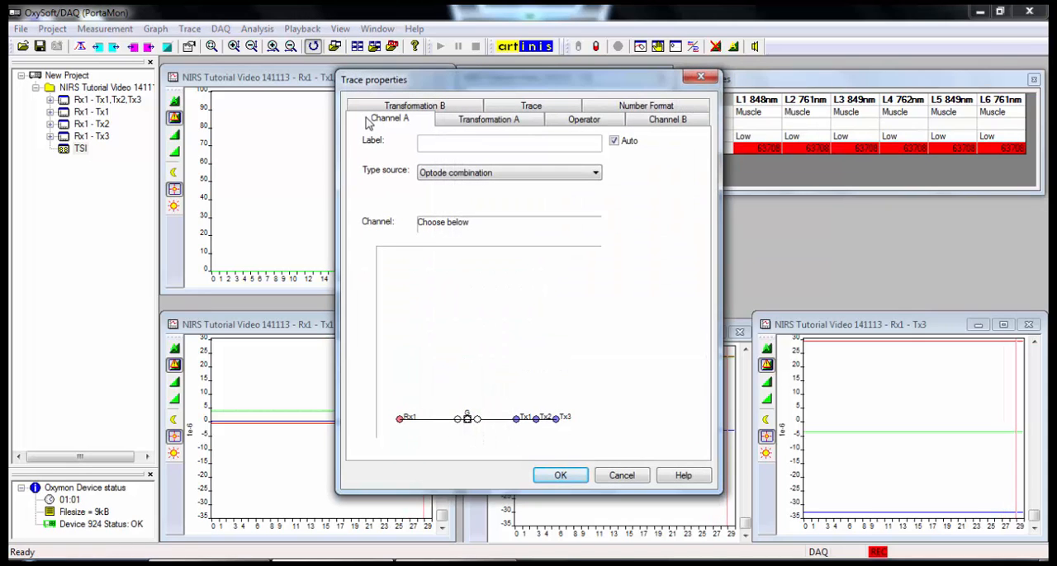
{"action": "mouse_move", "coordinate": [508, 172]}
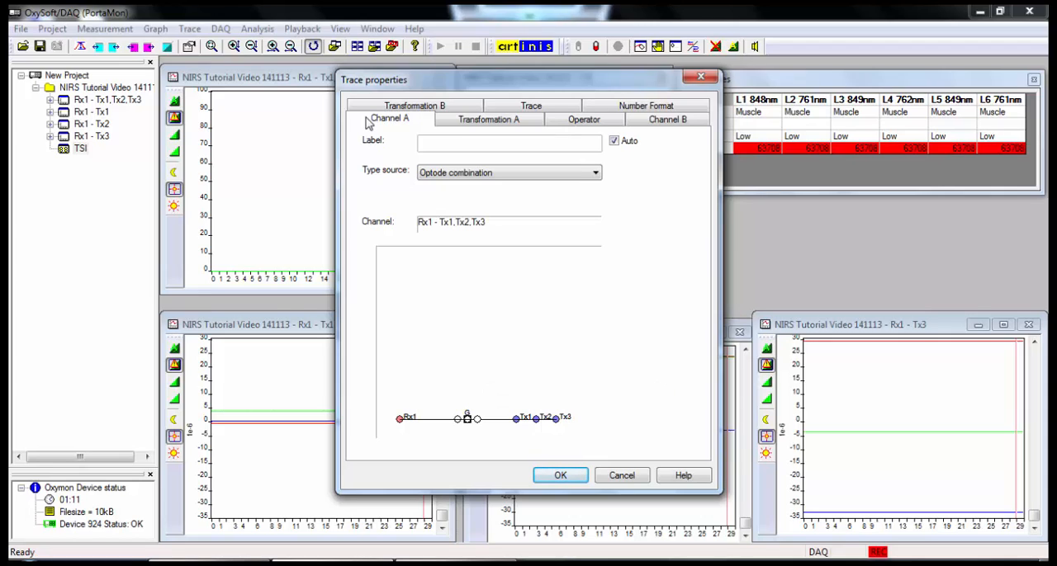
{"action": "left_click", "coordinate": [488, 119]}
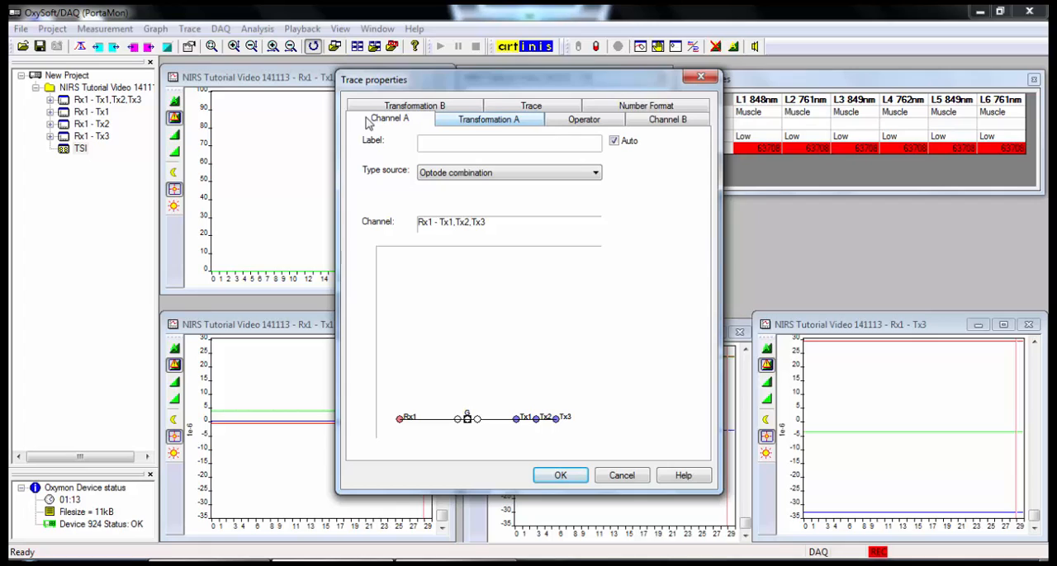
{"action": "left_click", "coordinate": [489, 119]}
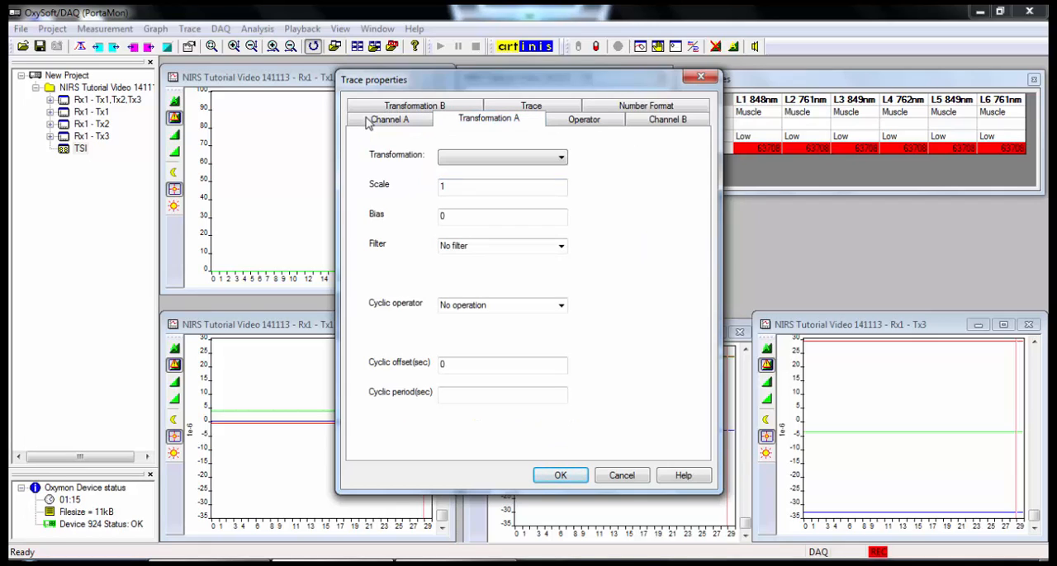
{"action": "left_click", "coordinate": [562, 156]}
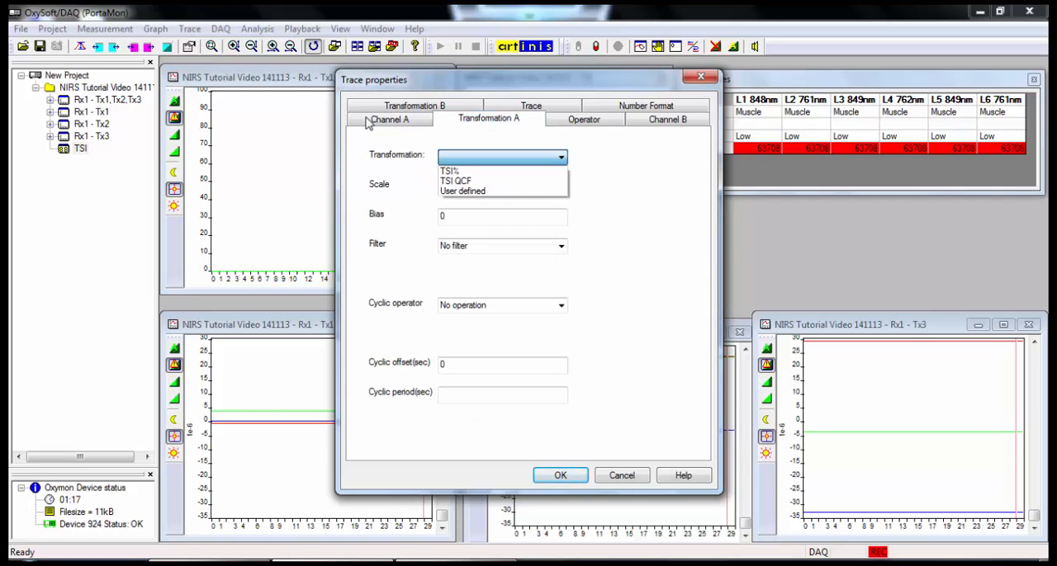
{"action": "left_click", "coordinate": [452, 171]}
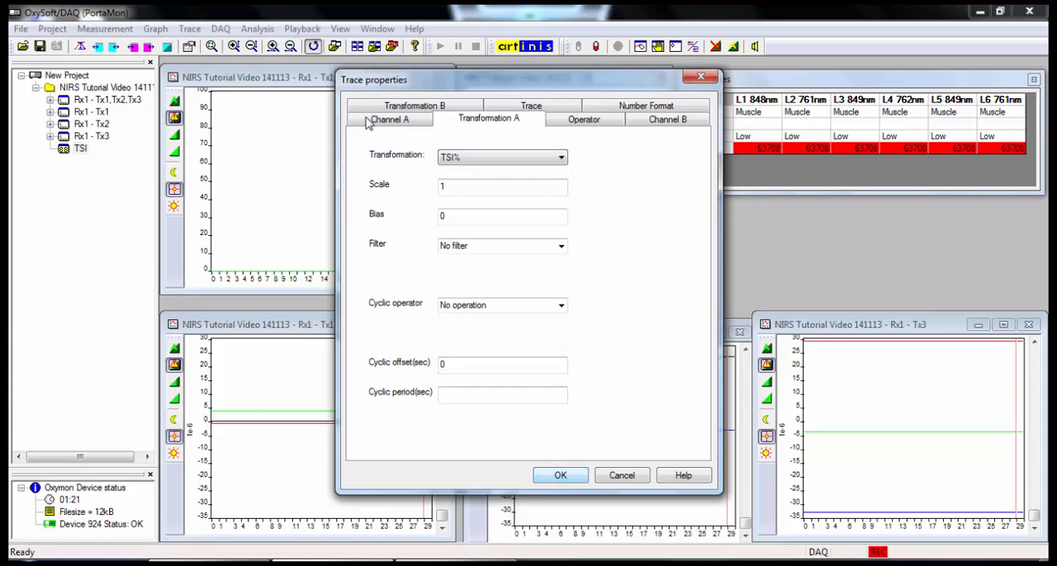
{"action": "left_click", "coordinate": [560, 476]}
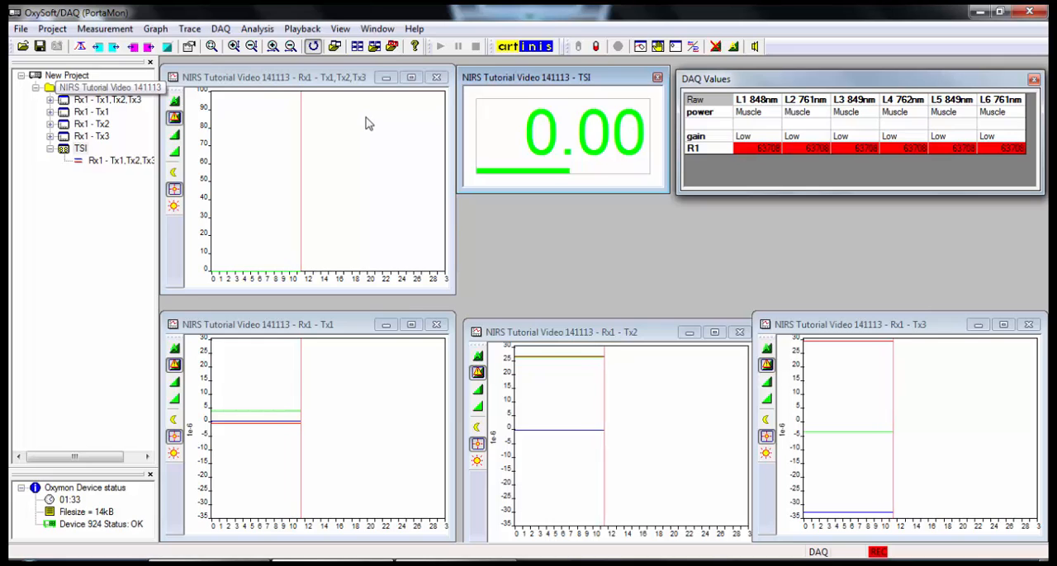
- Add a second indicator named QCF
{"action": "right_click", "coordinate": [109, 85]}
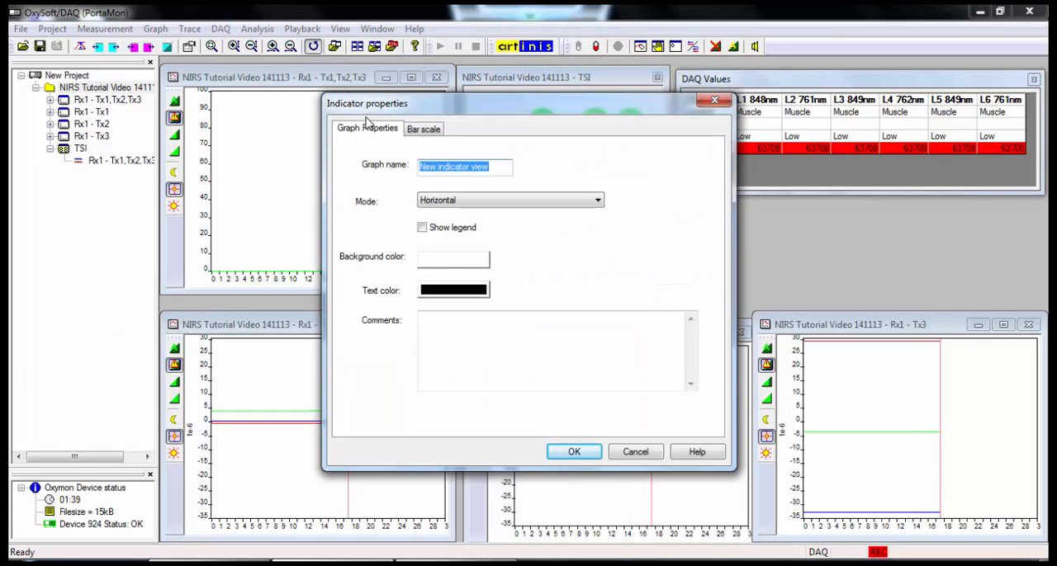
{"action": "type", "text": "QCF"}
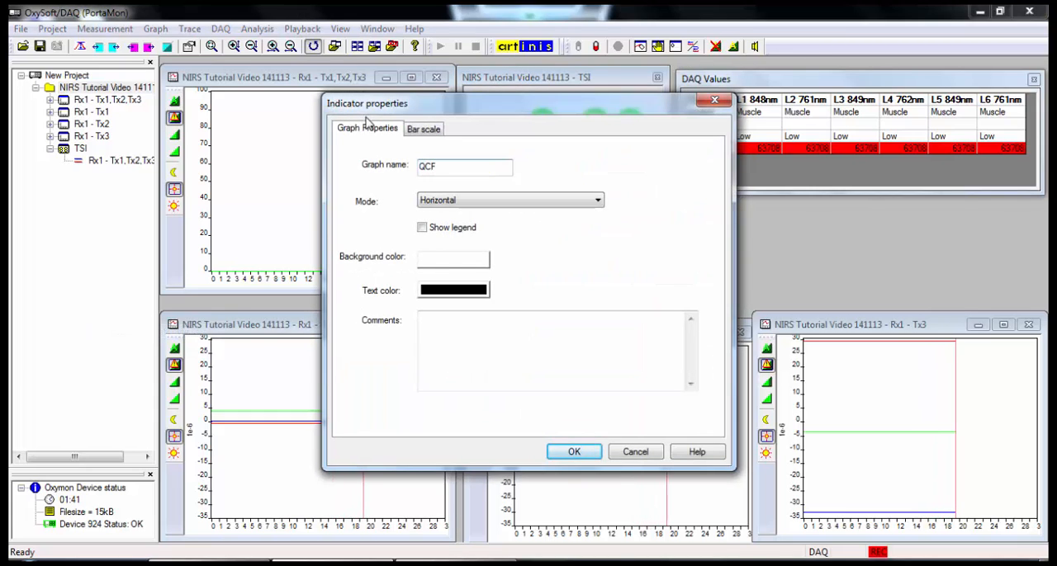
{"action": "left_click", "coordinate": [574, 452]}
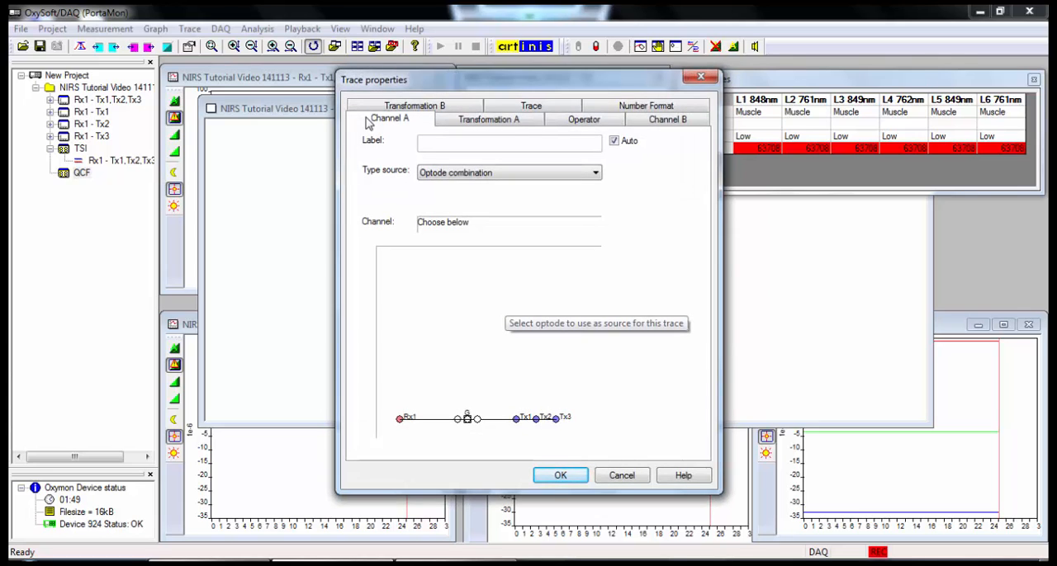
- Feed the QCF indicator from Rx1 - Tx1,Tx2,Tx3 with the TSI QCF transformation
{"action": "left_click", "coordinate": [465, 420]}
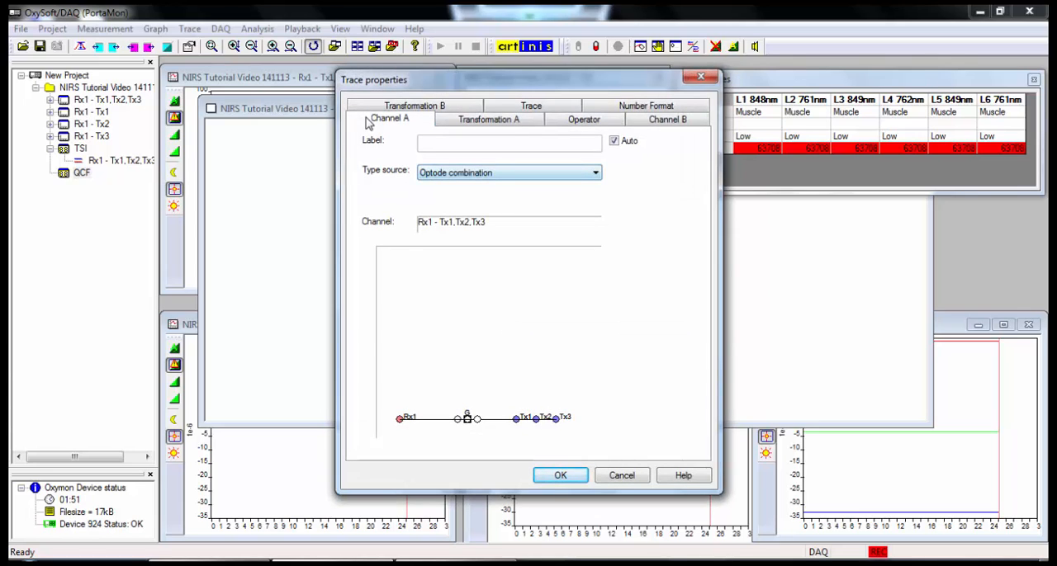
{"action": "left_click", "coordinate": [489, 118]}
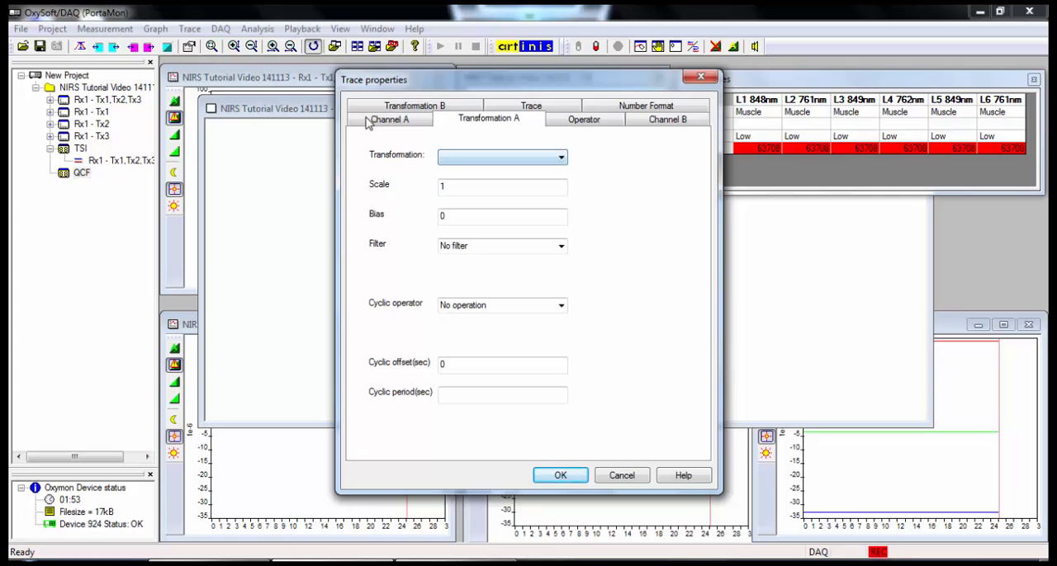
{"action": "left_click", "coordinate": [562, 157]}
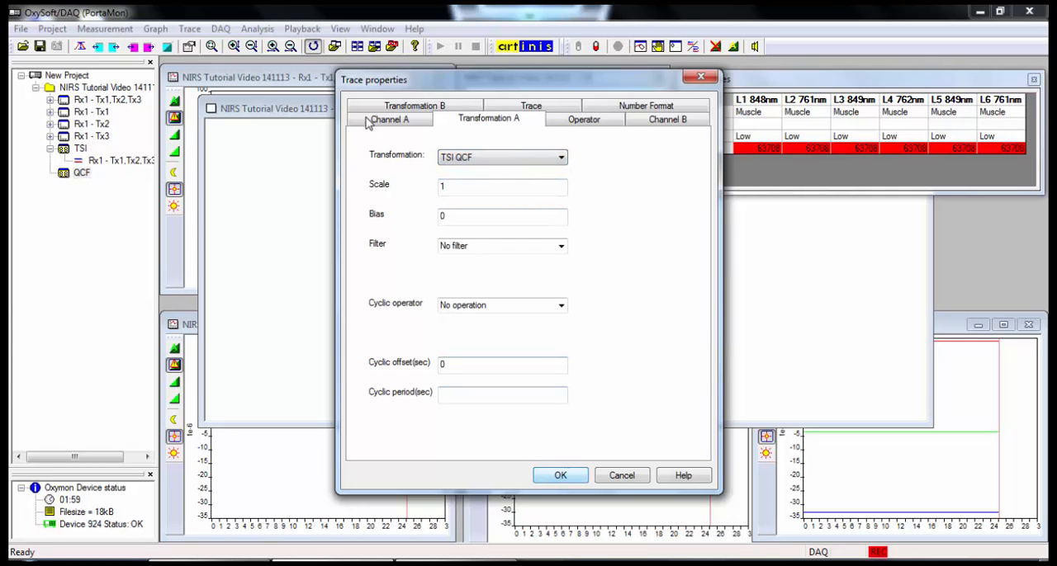
{"action": "left_click", "coordinate": [560, 475]}
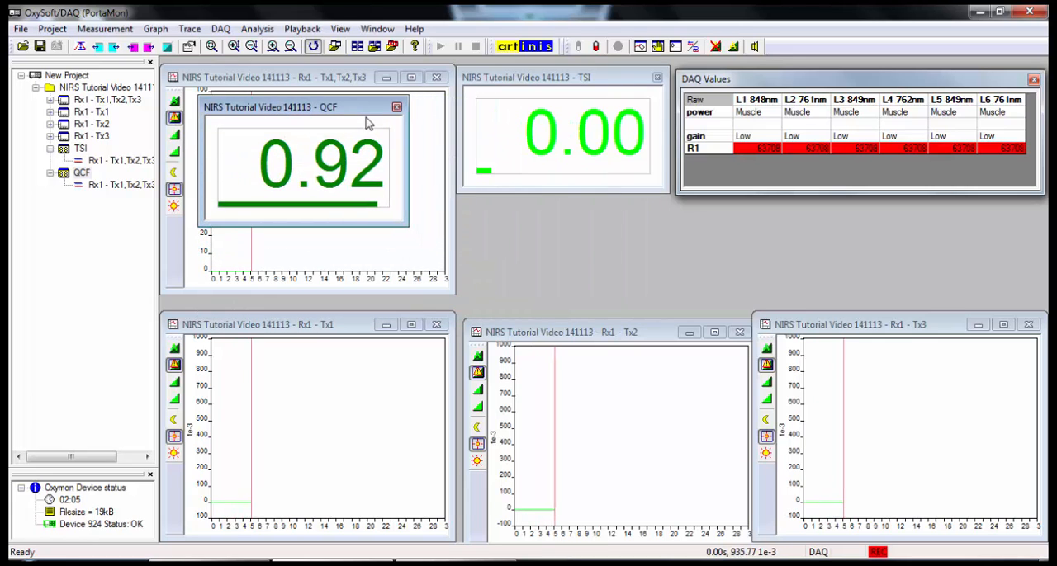
- Move the QCF indicator window directly beneath the TSI indicator
{"action": "left_click_drag", "start_coordinate": [273, 106], "coordinate": [535, 205]}
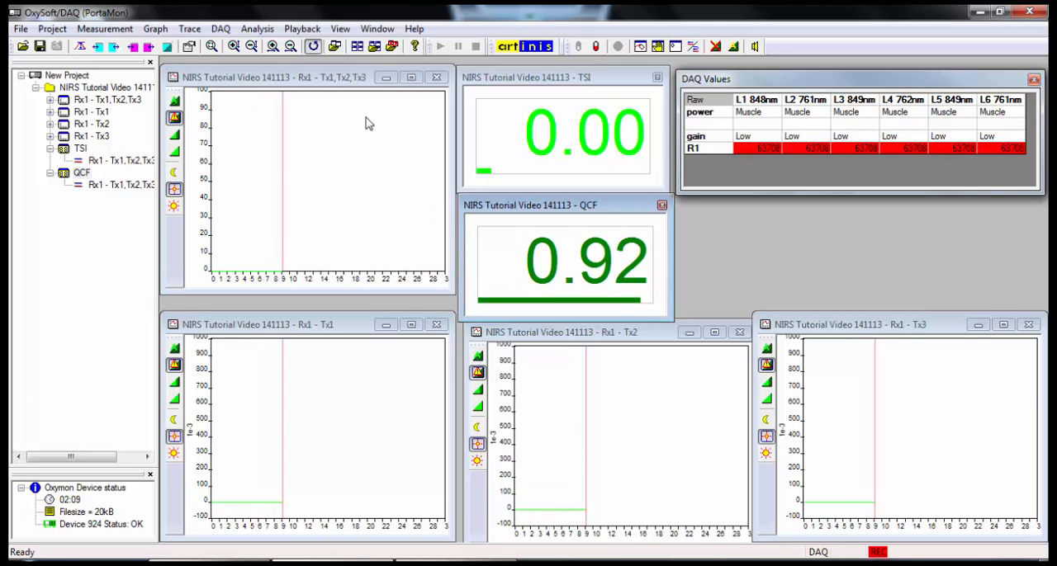
{"action": "mouse_move", "coordinate": [442, 105]}
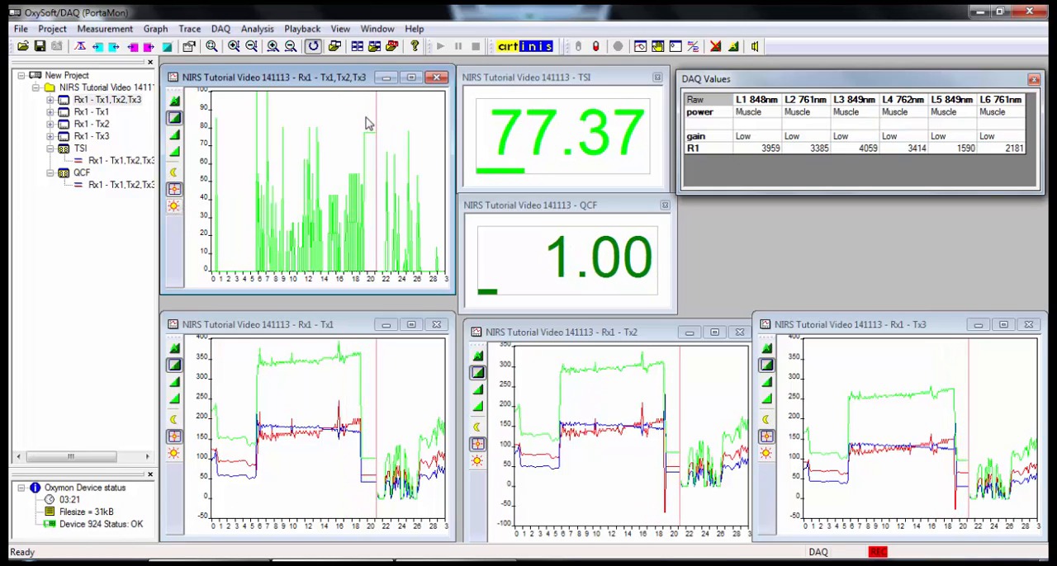
{"action": "mouse_move", "coordinate": [528, 244]}
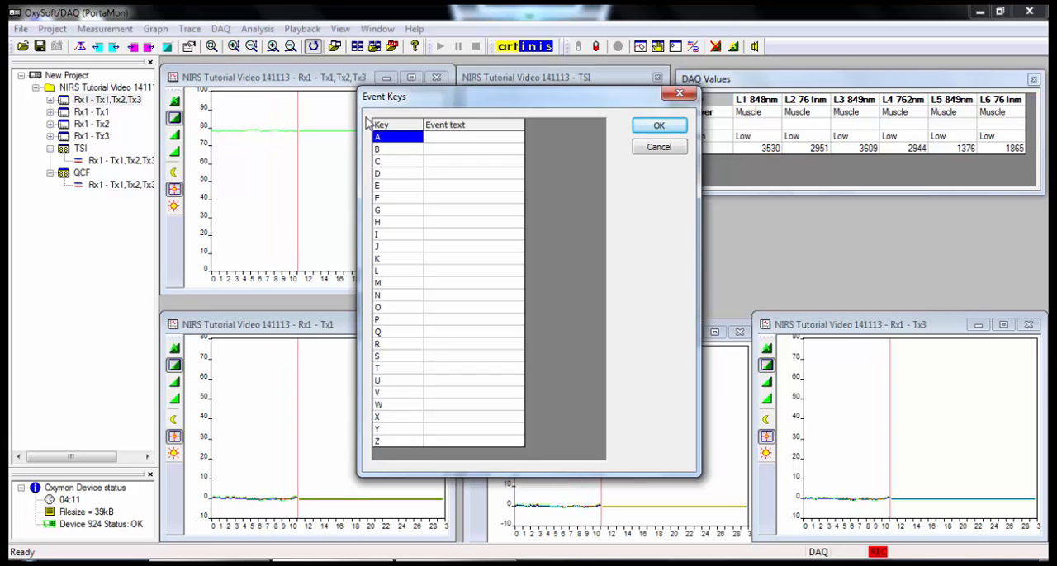
- Label event key A 'Start Exercise'
{"action": "type", "text": "Star"}
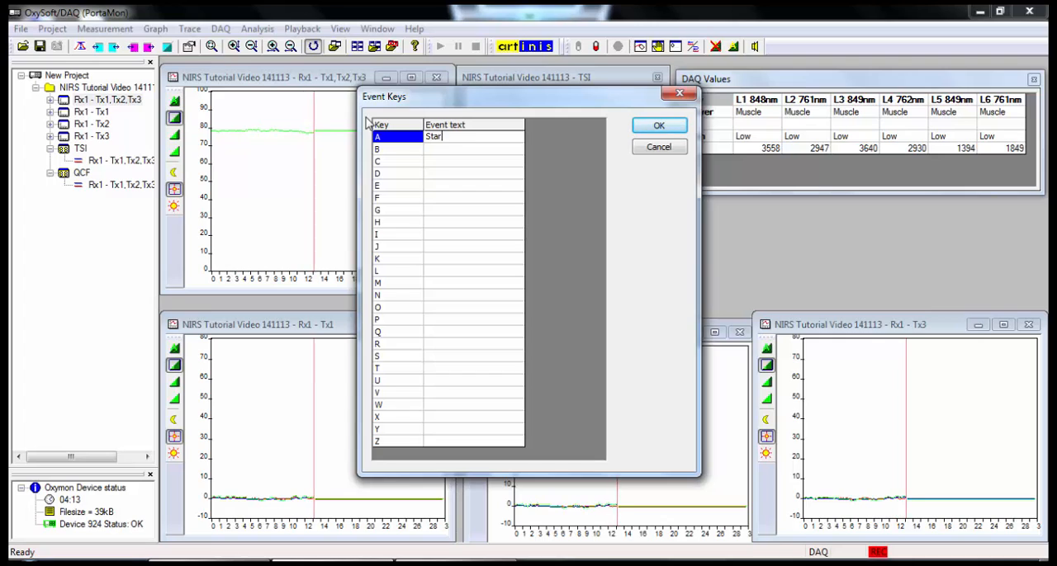
{"action": "type", "text": "t Exer"}
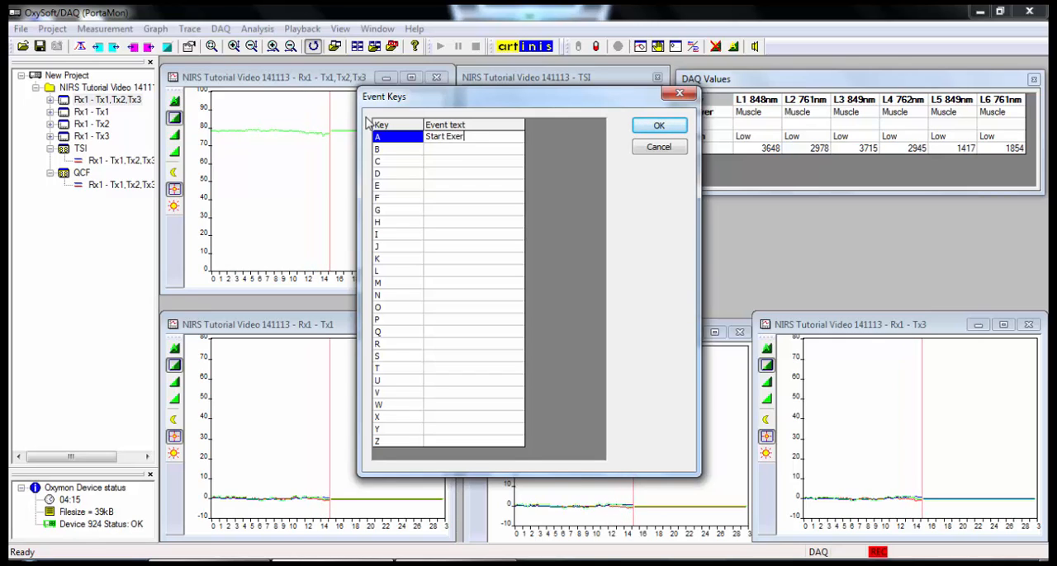
{"action": "type", "text": "cise"}
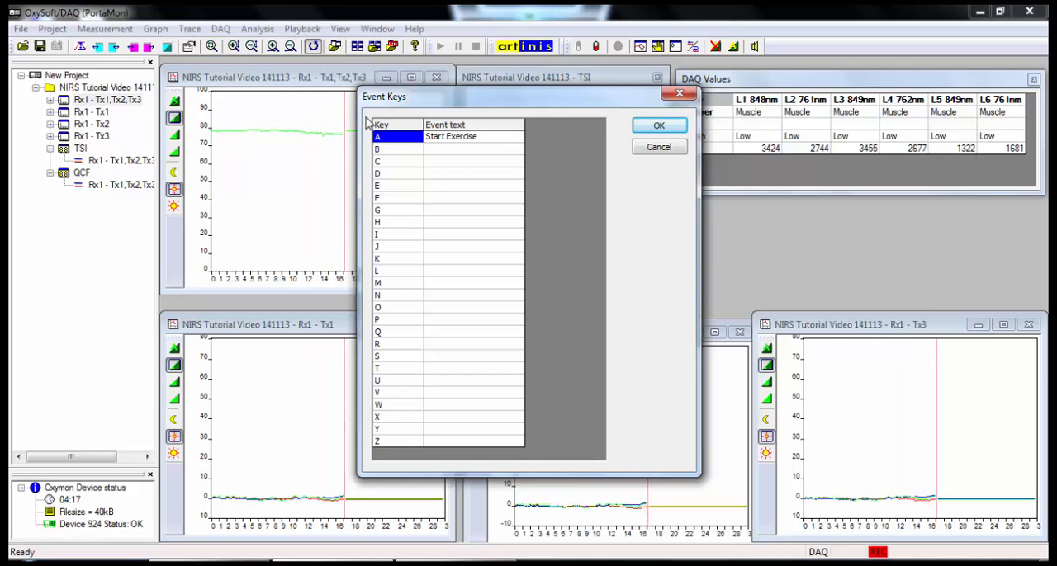
{"action": "left_click", "coordinate": [657, 125]}
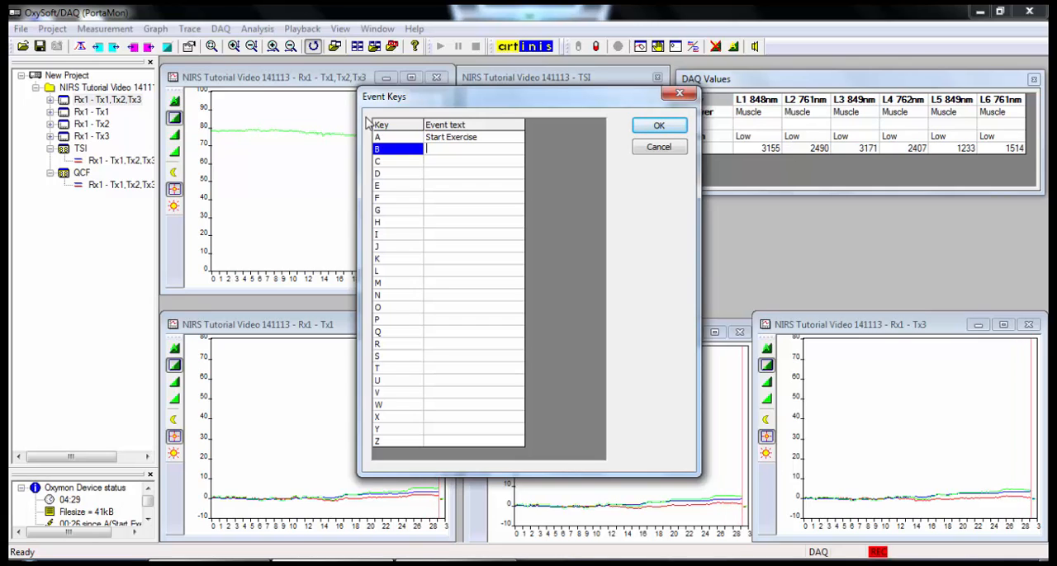
- Label event key B 'End Exercise' and confirm the event keys
{"action": "type", "text": "End Exe"}
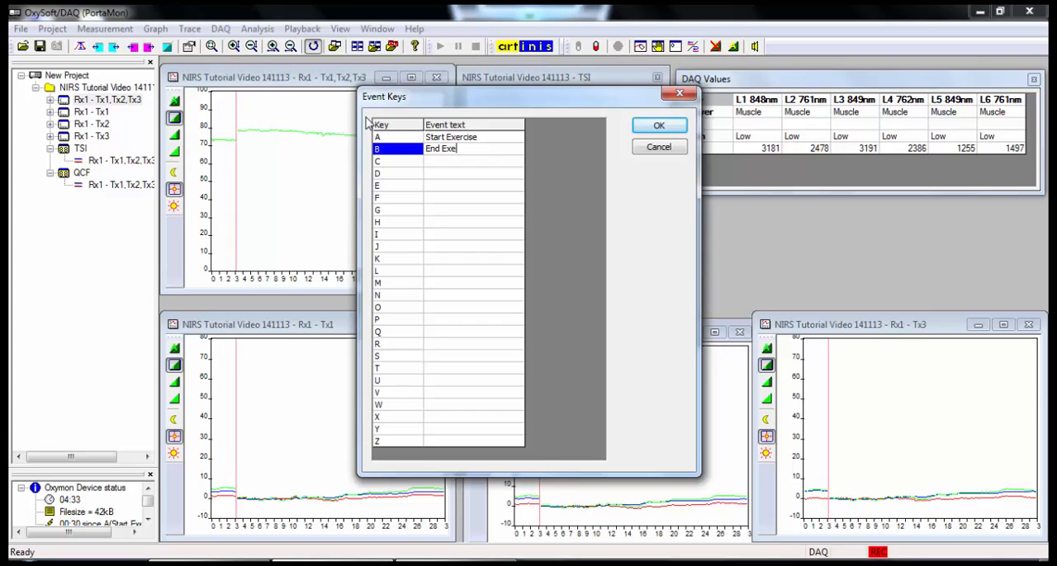
{"action": "type", "text": "rcise"}
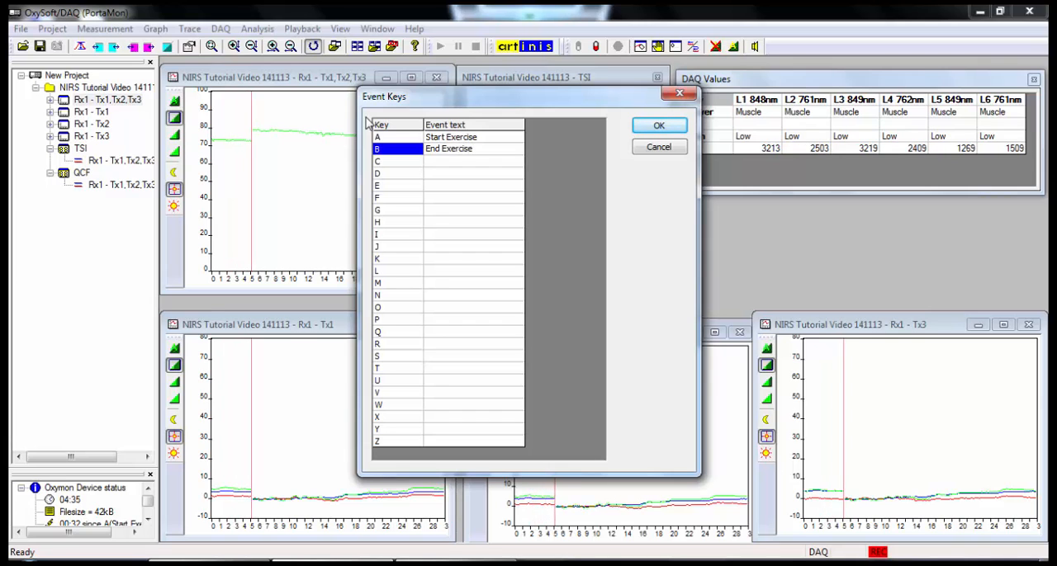
{"action": "left_click", "coordinate": [657, 126]}
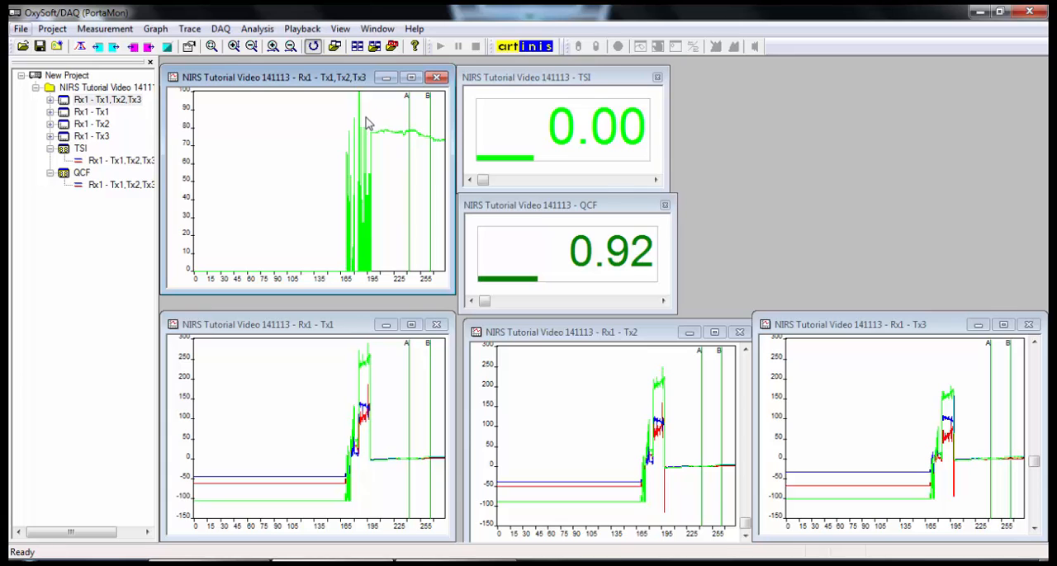
- Begin saving the recording, with markers A and B, as an Oxysoft project
{"action": "left_click", "coordinate": [19, 28]}
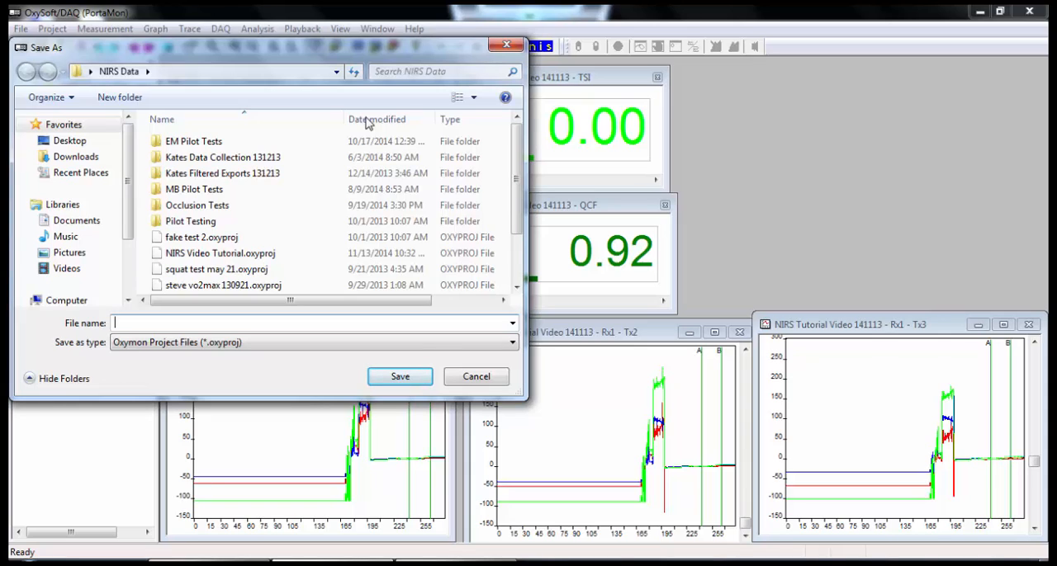
- Save the project as NIRS Video Tutorial 141113 in the NIRS Data folder
{"action": "type", "text": "N"}
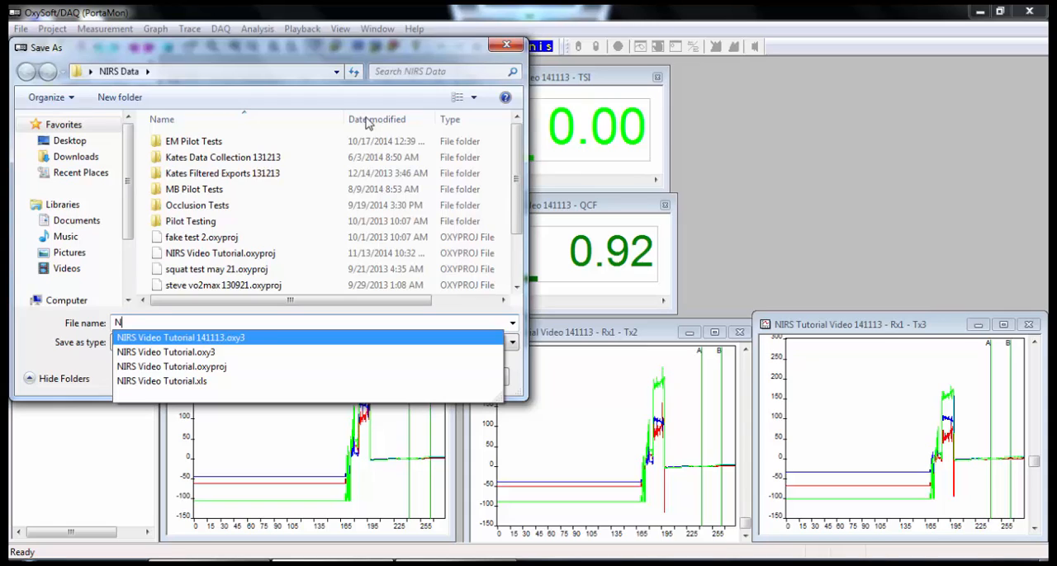
{"action": "left_click", "coordinate": [180, 337]}
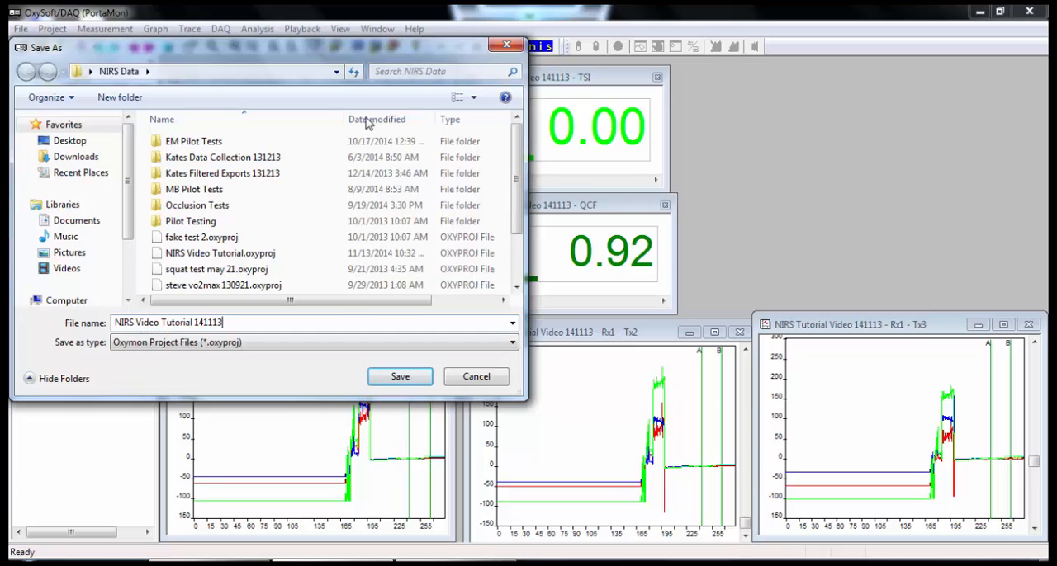
{"action": "triple_click", "coordinate": [314, 322]}
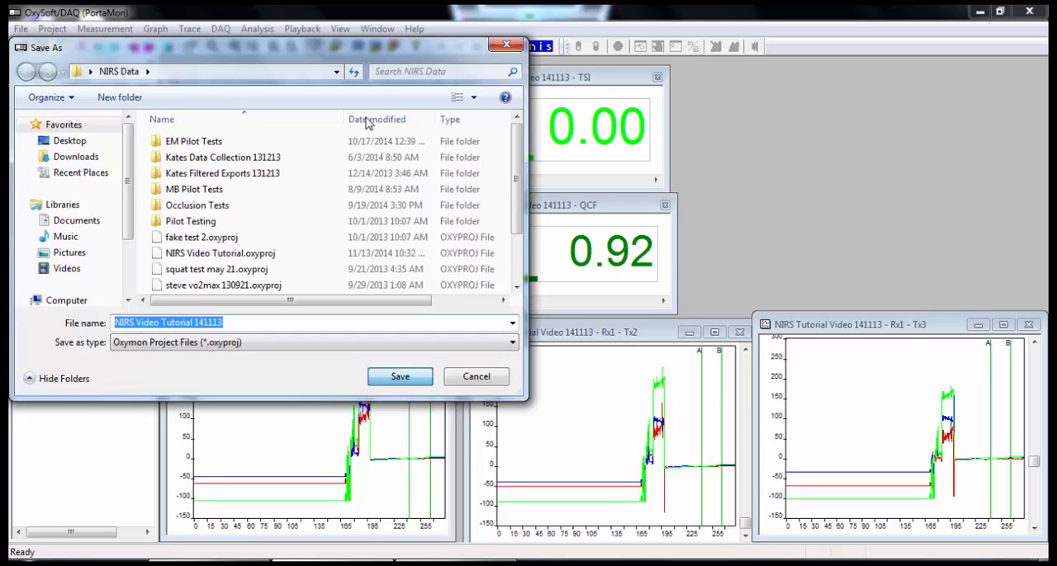
{"action": "left_click", "coordinate": [400, 376]}
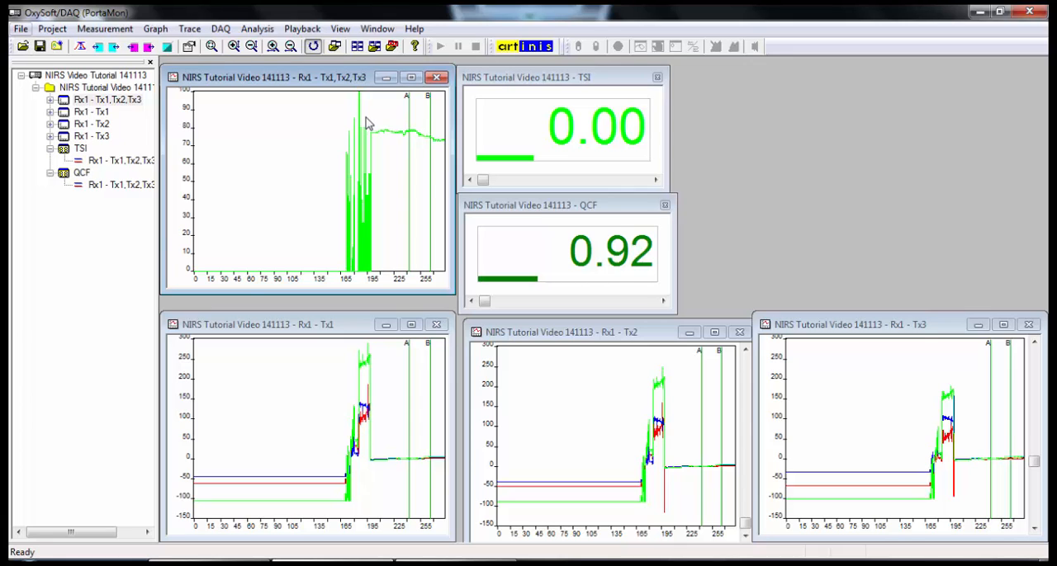
- Start an export of the recording in MS Excel format
{"action": "left_click", "coordinate": [19, 28]}
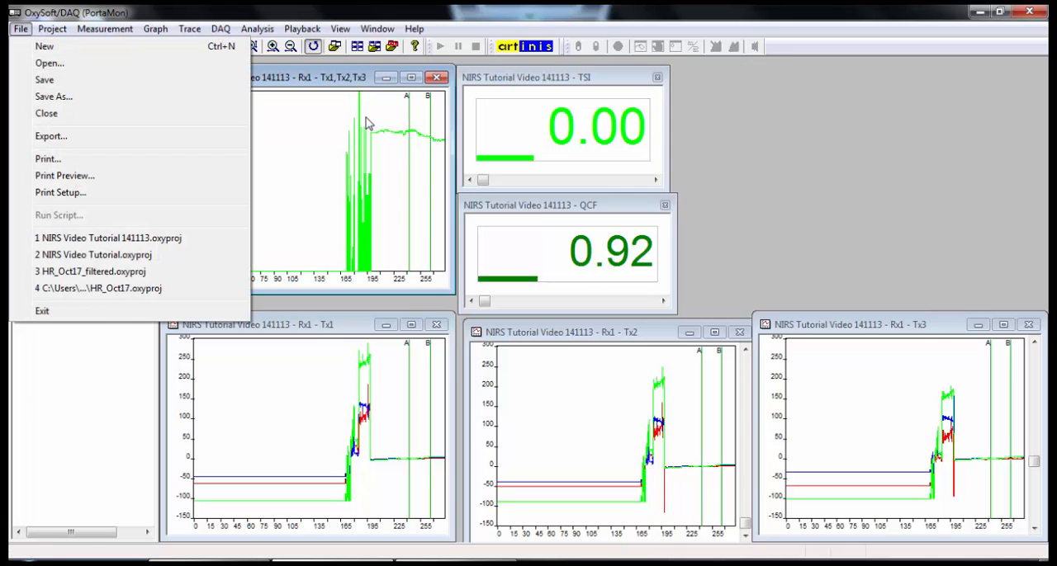
{"action": "left_click", "coordinate": [50, 135]}
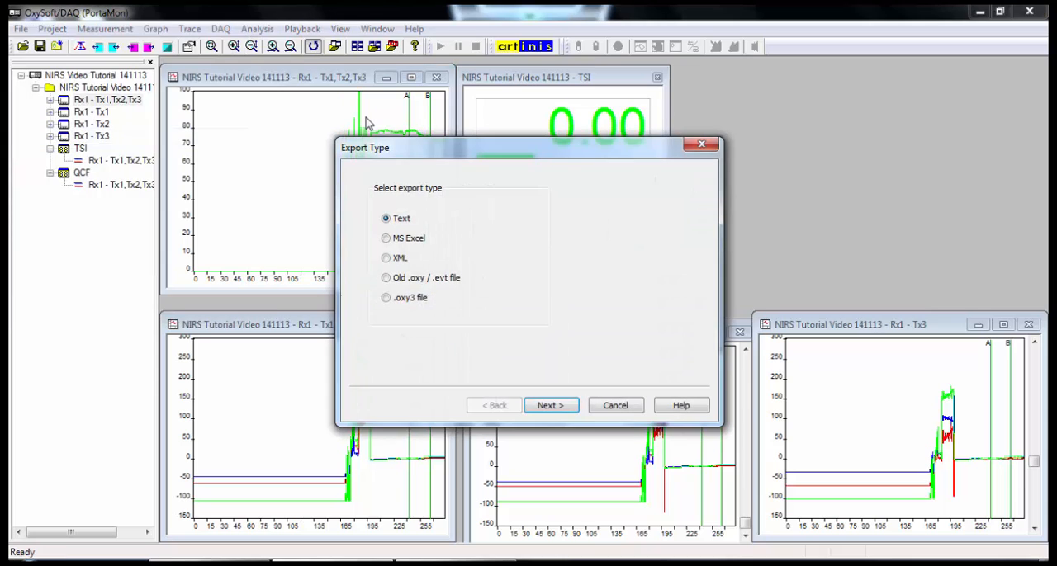
{"action": "left_click", "coordinate": [385, 238]}
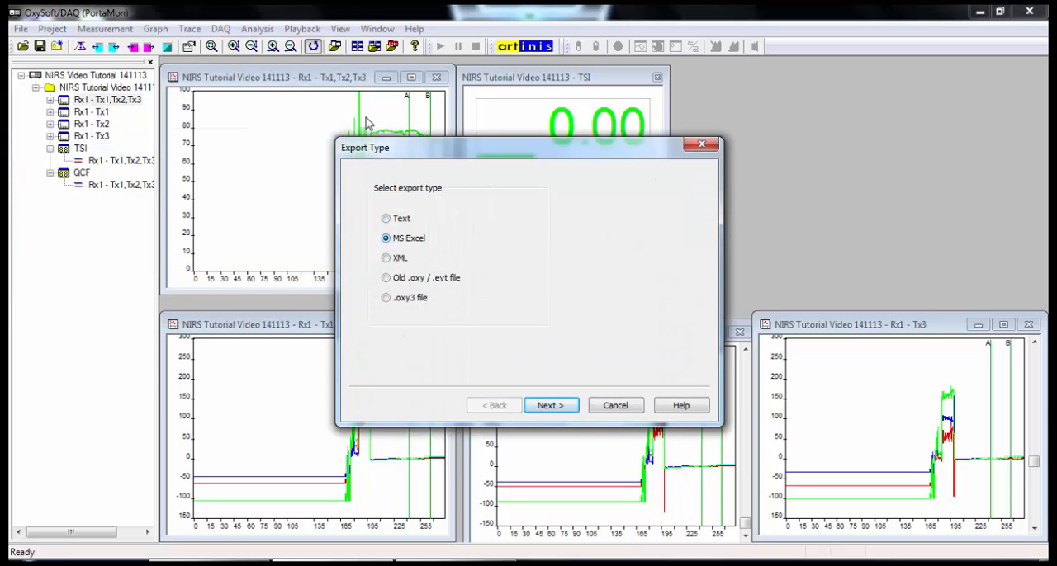
{"action": "left_click", "coordinate": [550, 405]}
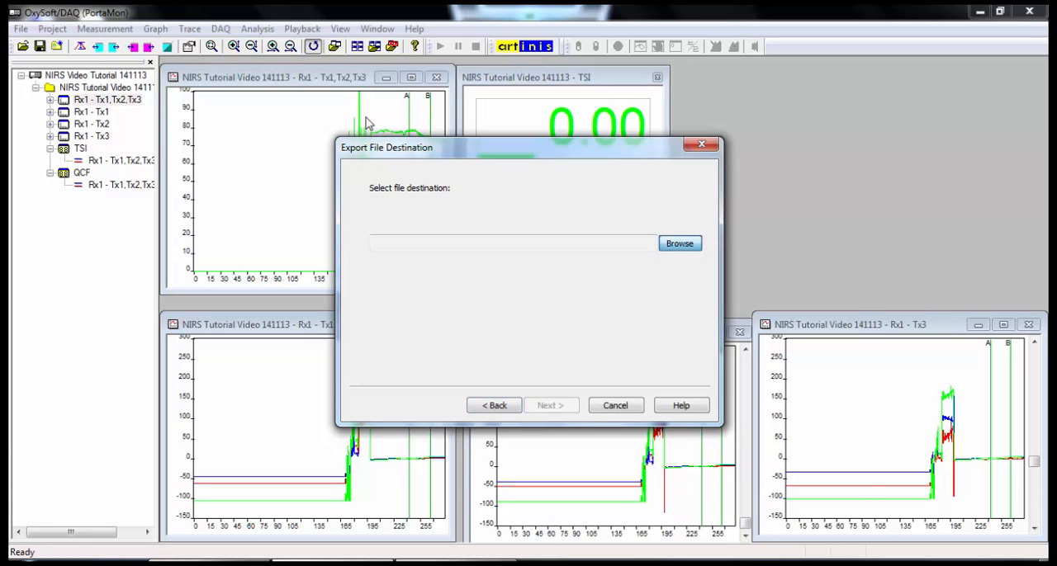
- Target the export at NIRS Video Tutorial 141113.xls in NIRS Data and continue to export options
{"action": "left_click", "coordinate": [678, 243]}
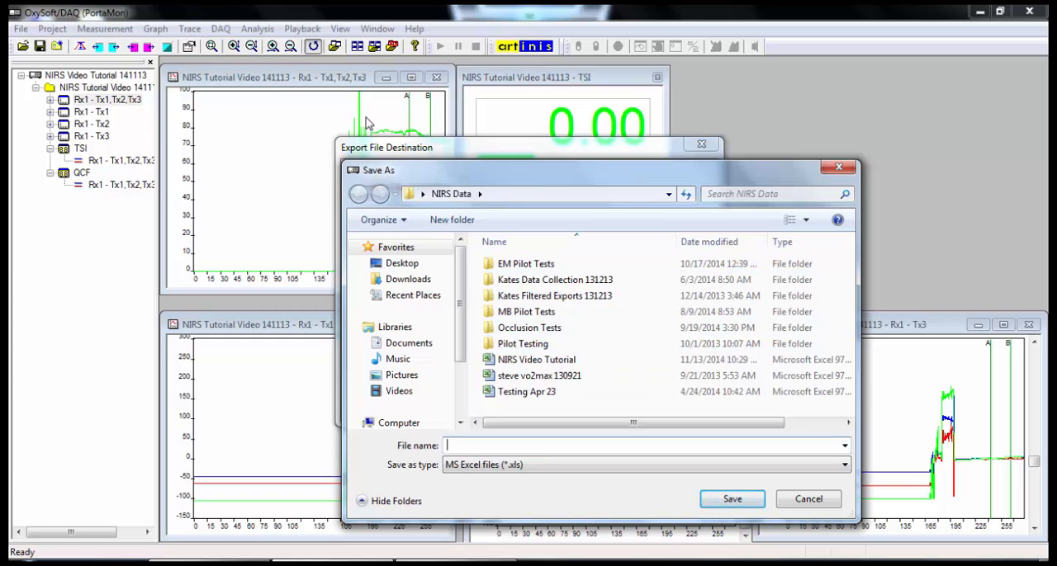
{"action": "type", "text": "NIRS Video Tutorial 141113"}
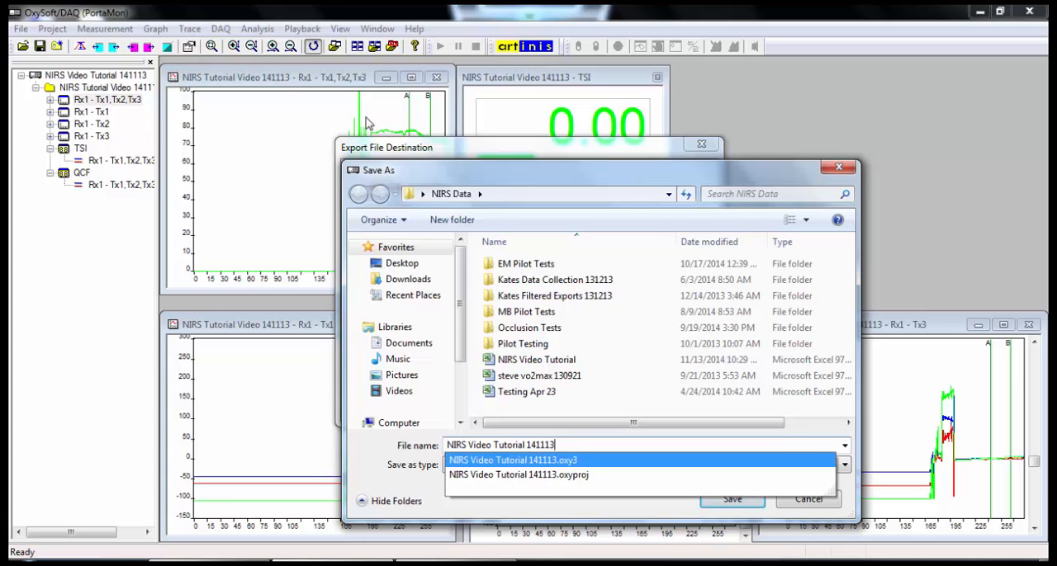
{"action": "left_click", "coordinate": [644, 463]}
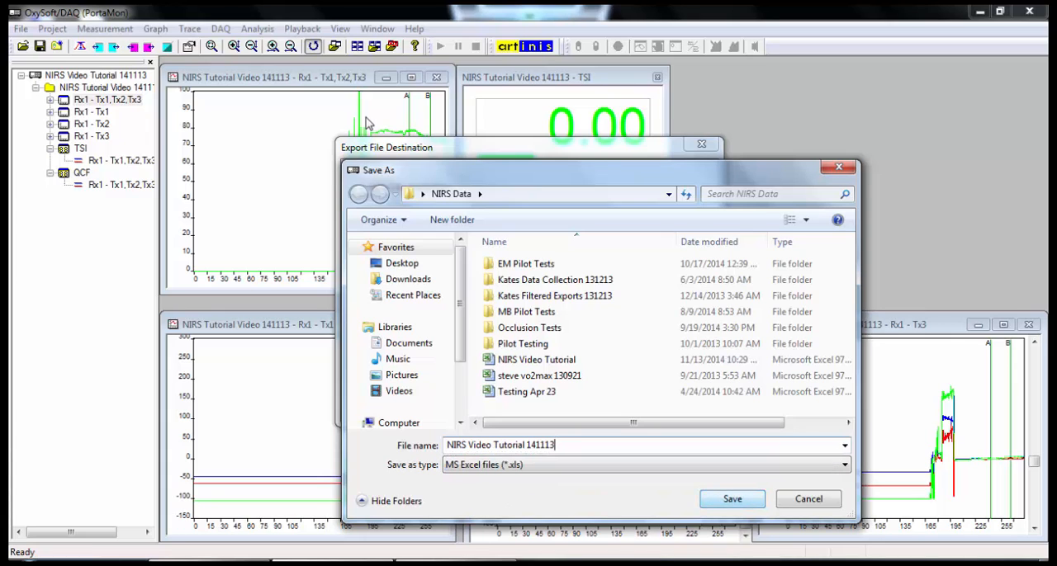
{"action": "left_click", "coordinate": [732, 498]}
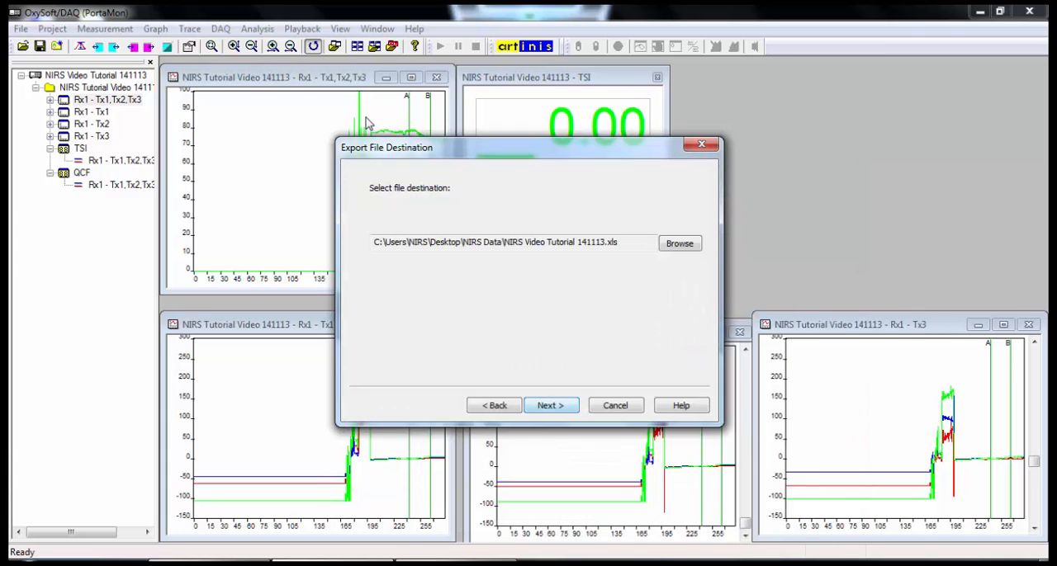
{"action": "left_click", "coordinate": [550, 404]}
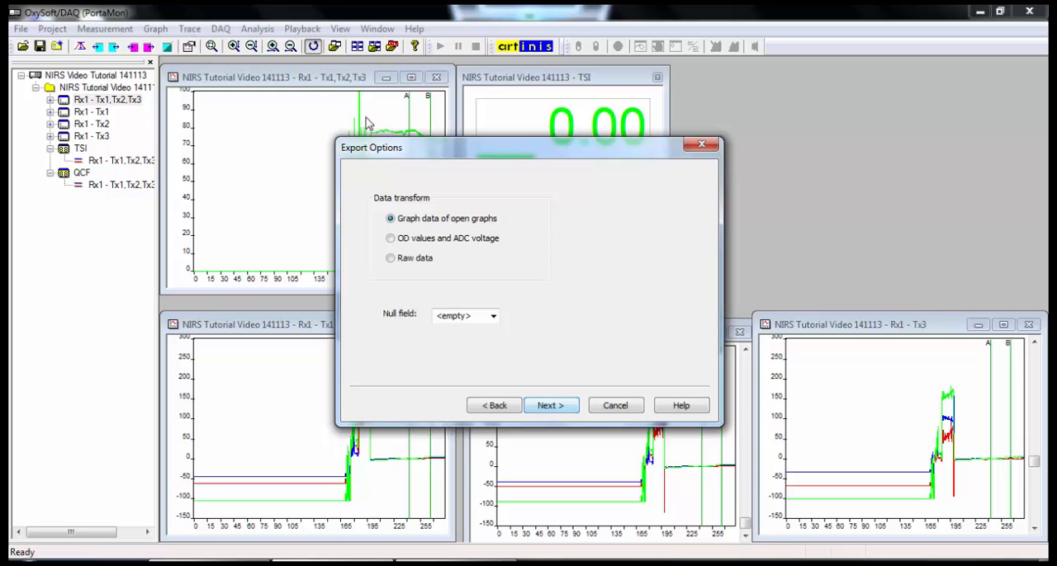
- Export graph data of open graphs from event A to event B to the Excel file
{"action": "left_click", "coordinate": [550, 405]}
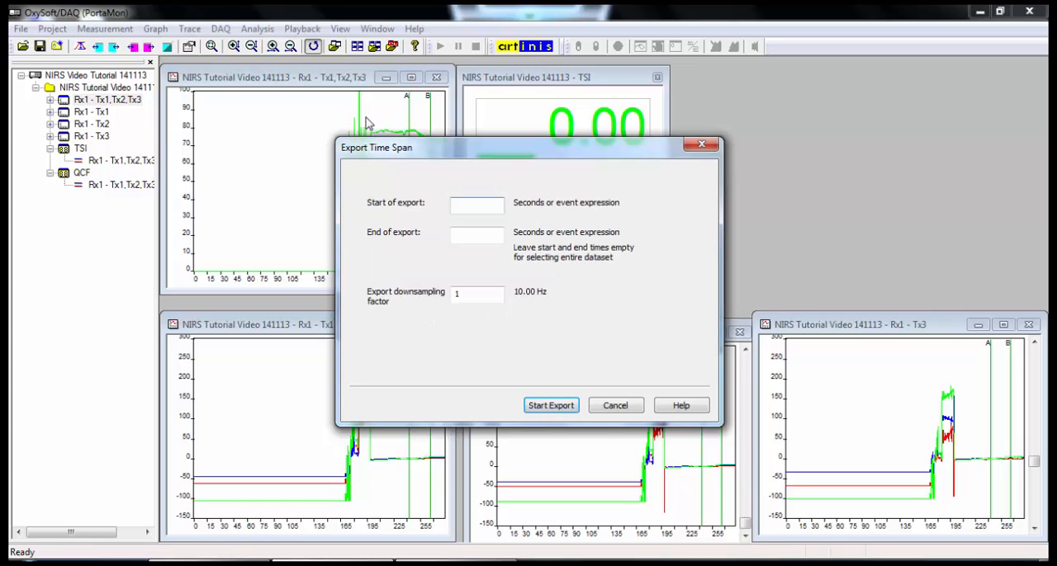
{"action": "type", "text": "A"}
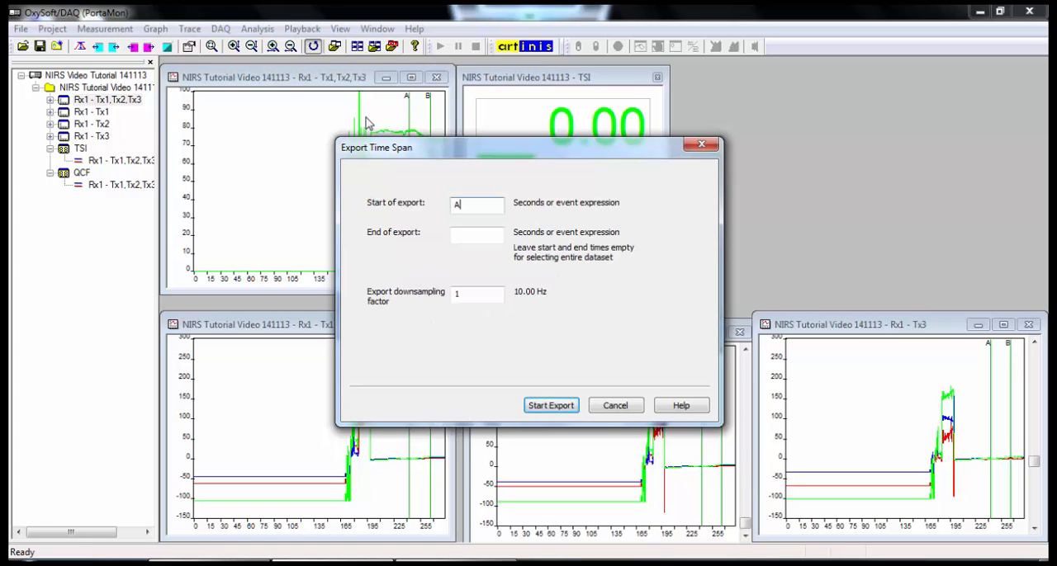
{"action": "left_click", "coordinate": [475, 235]}
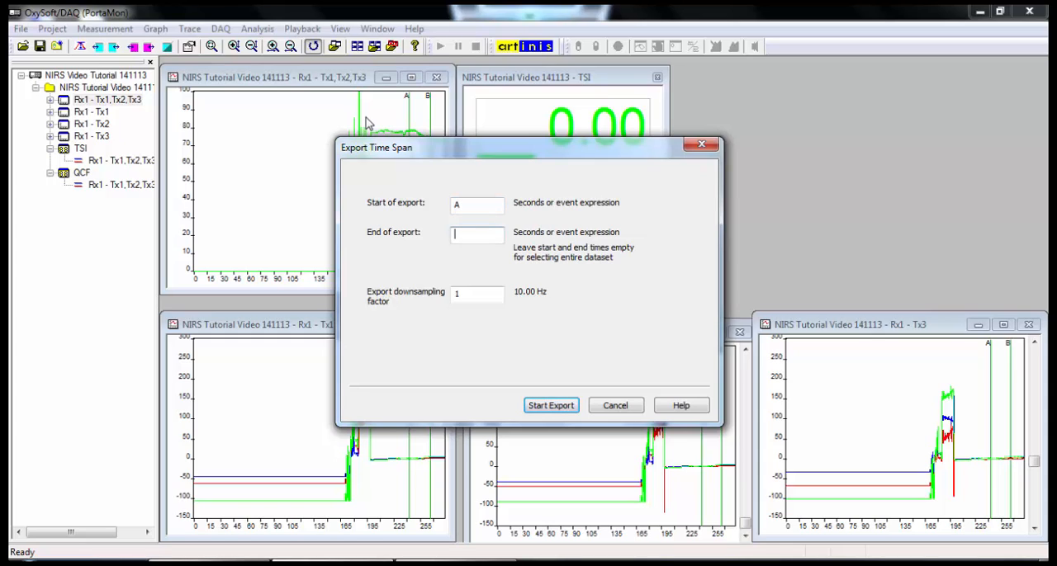
{"action": "type", "text": "B"}
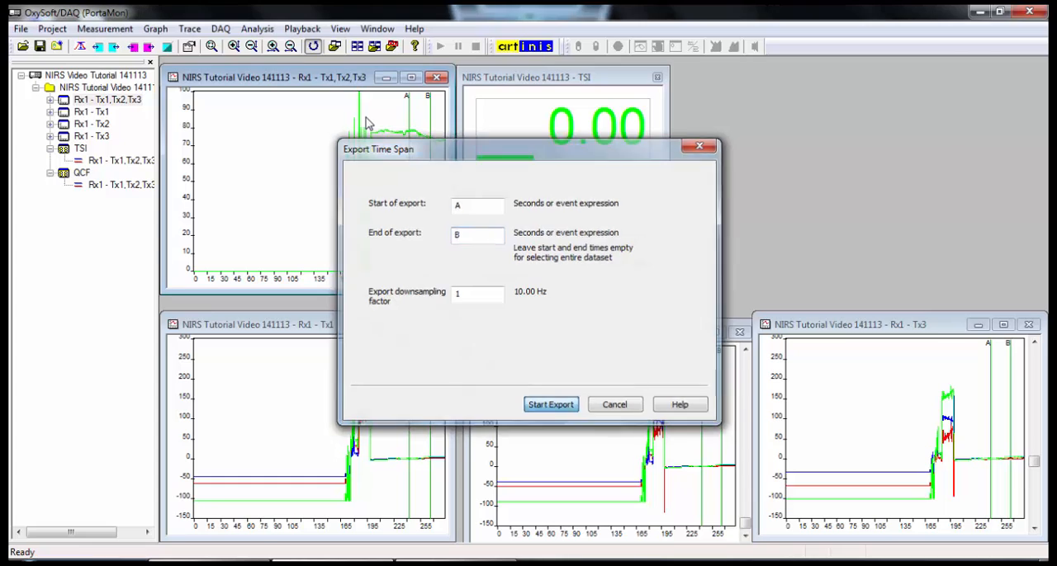
{"action": "left_click", "coordinate": [614, 405]}
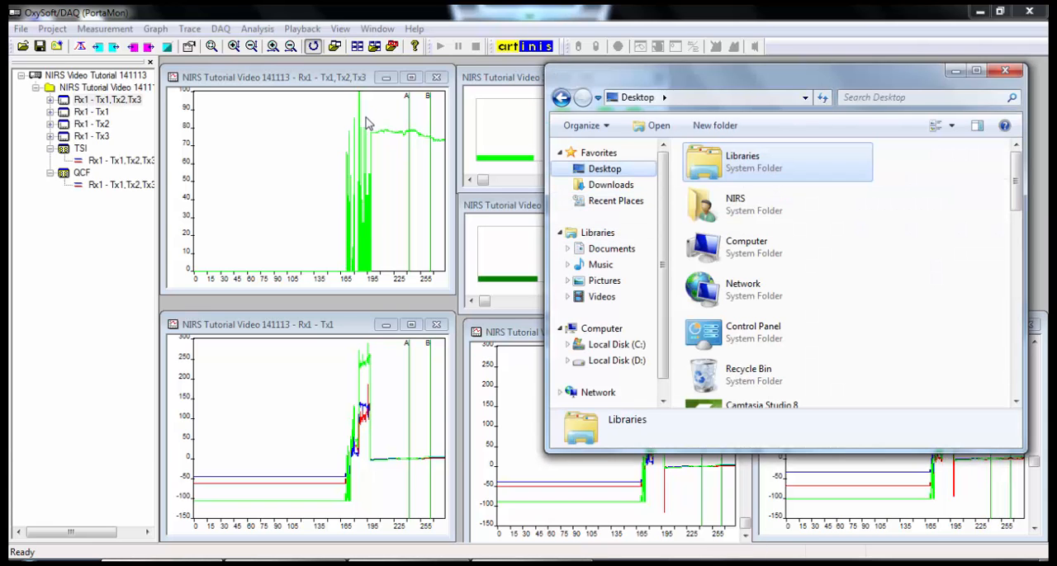
- Launch the exported NIRS Video Tutorial 141113.xls from the NIRS Data folder
{"action": "scroll", "scroll_direction": "down", "scroll_amount": 3}
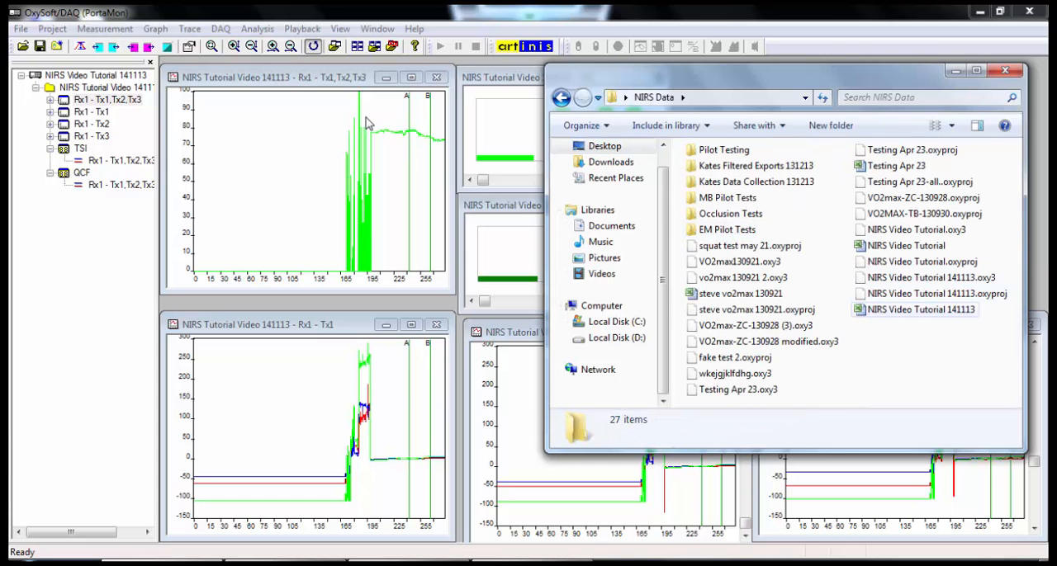
{"action": "double_click", "coordinate": [922, 310]}
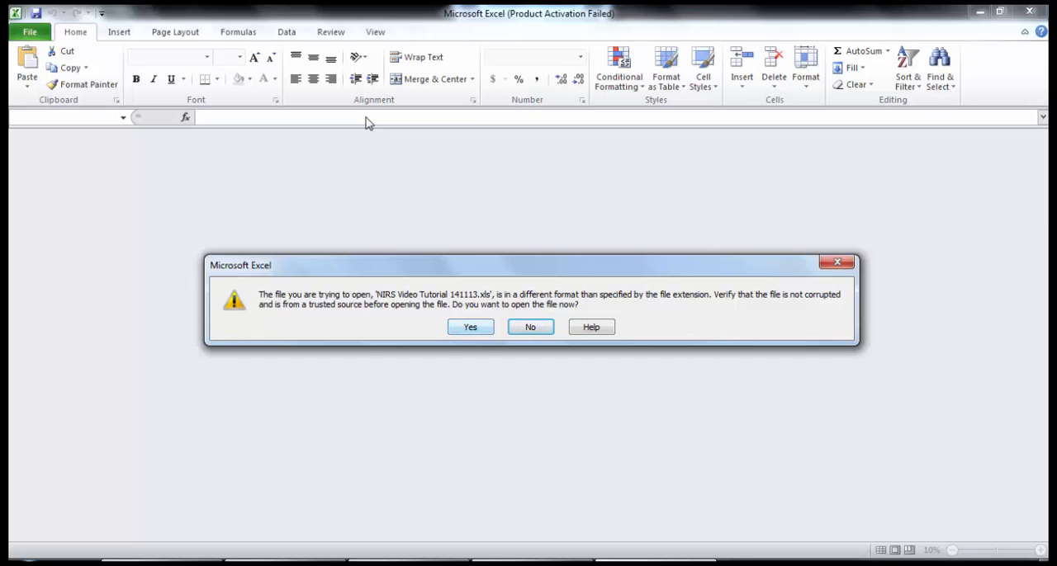
- Accept the format warning and review the sheet's export details, legend and first TSI values
{"action": "left_click", "coordinate": [469, 327]}
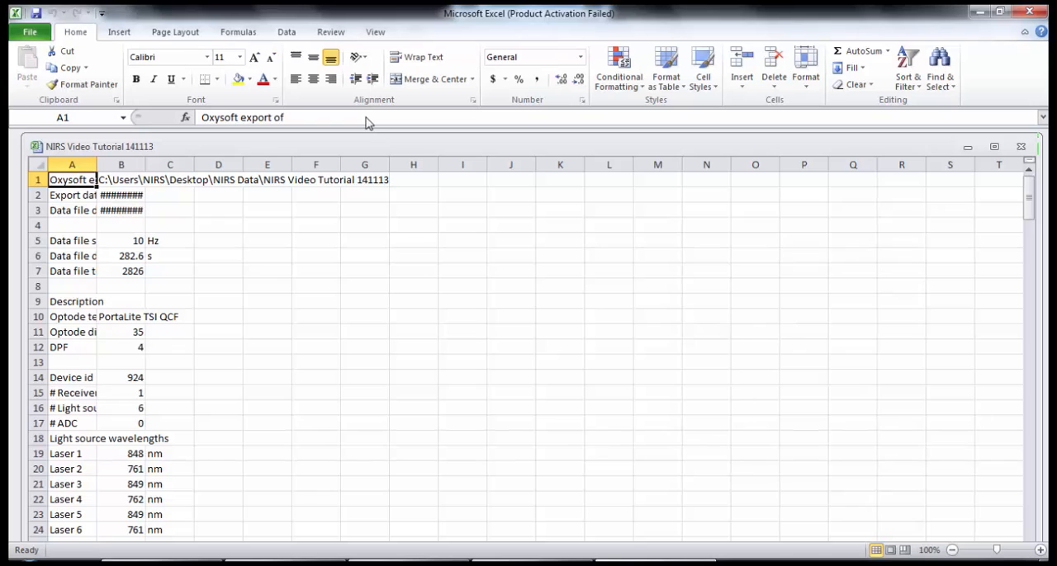
{"action": "scroll", "scroll_direction": "down", "scroll_amount": 3}
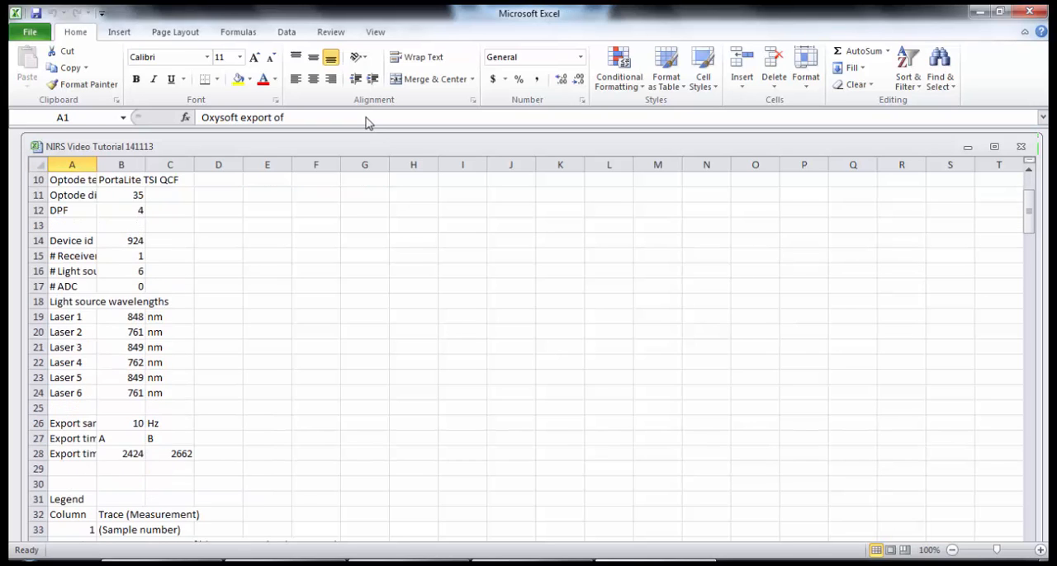
{"action": "scroll", "scroll_direction": "down", "scroll_amount": 3}
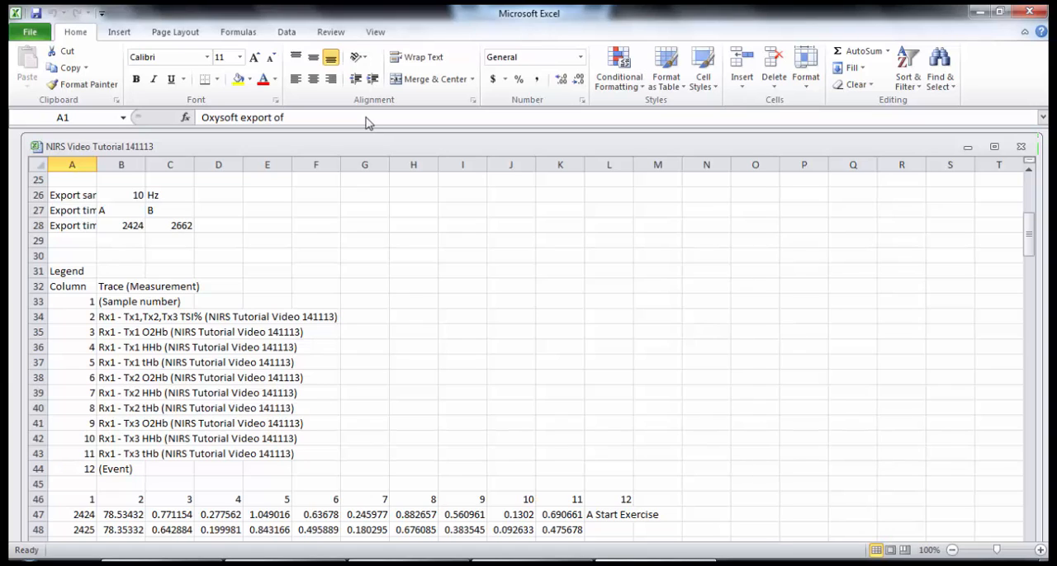
{"action": "scroll", "scroll_direction": "down", "scroll_amount": 3}
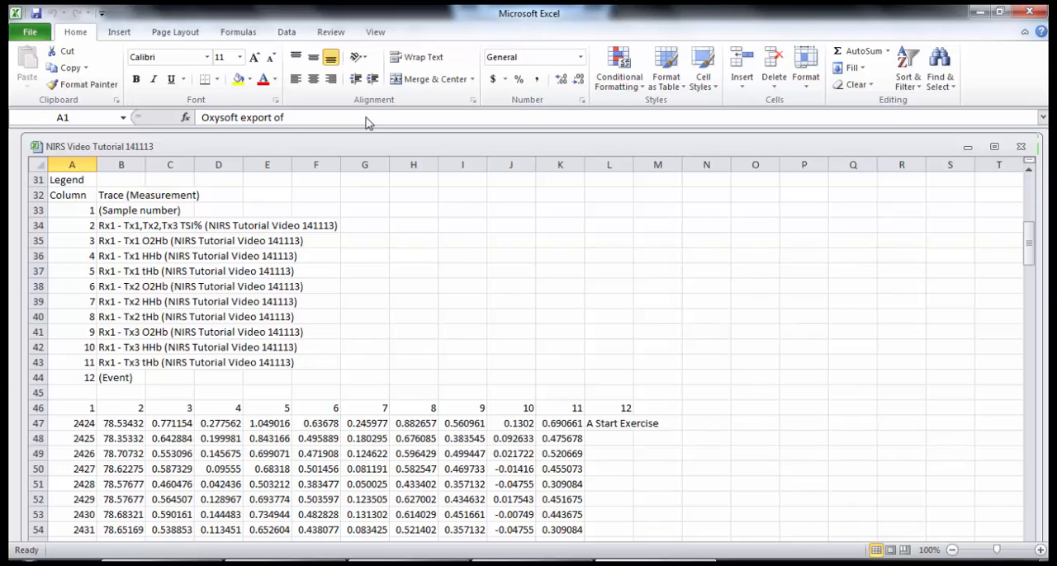
{"action": "left_click_drag", "start_coordinate": [122, 422], "coordinate": [122, 452]}
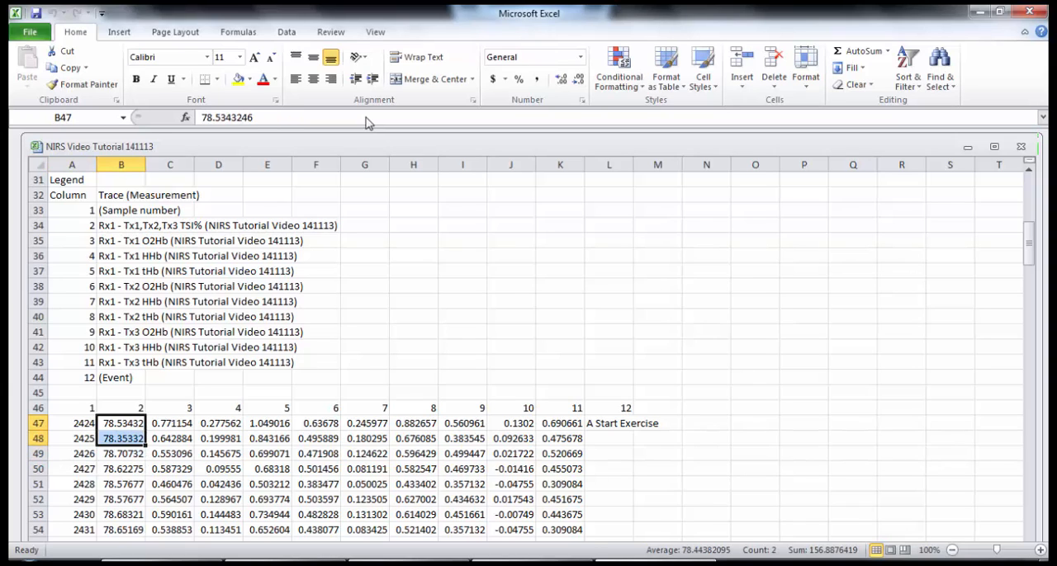
{"action": "scroll", "scroll_direction": "up", "scroll_amount": 3}
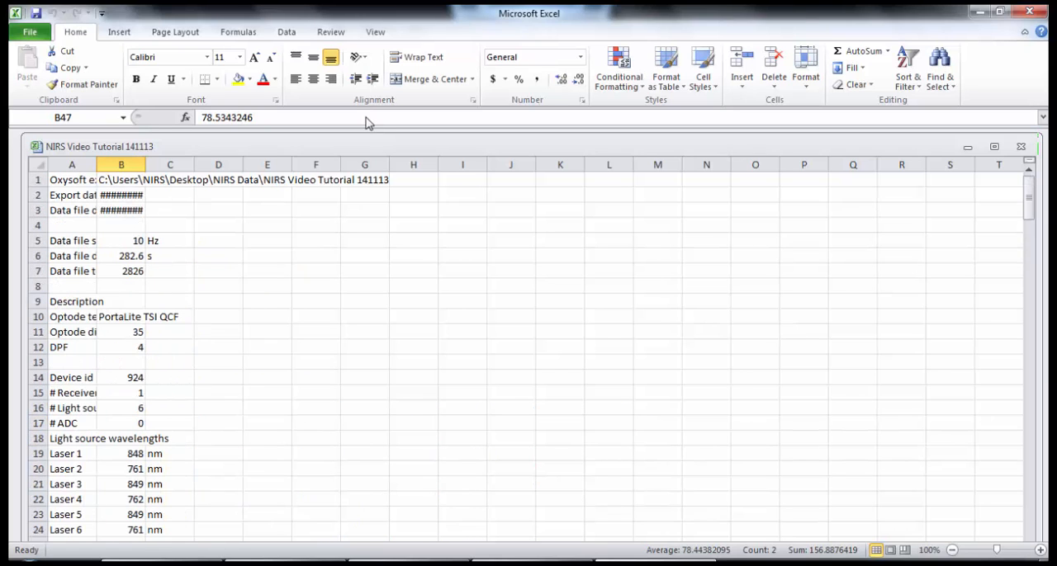